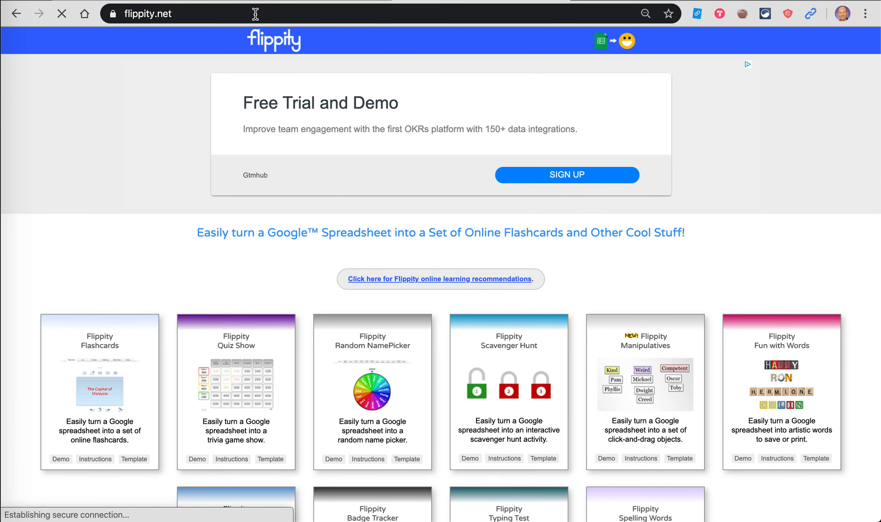
# Make a personal copy of the Flippity Timeline Template from its Template card
pyautogui.scroll(-3)
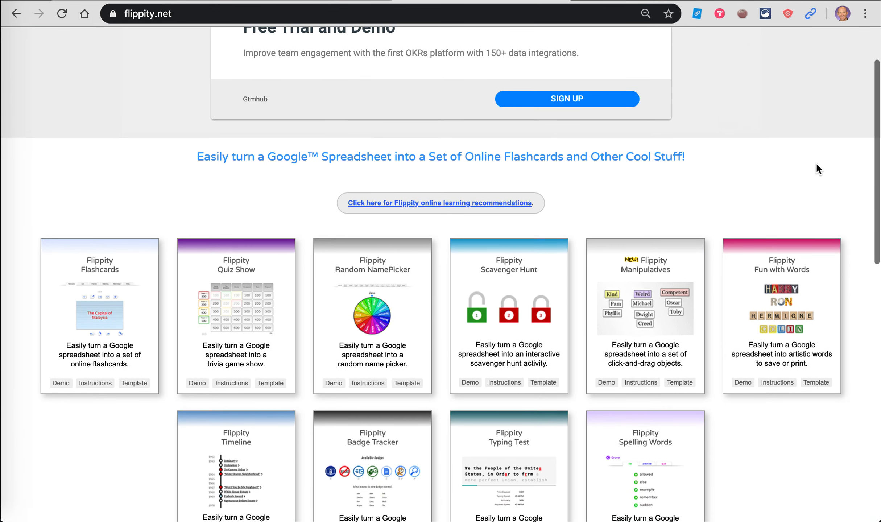
pyautogui.scroll(-3)
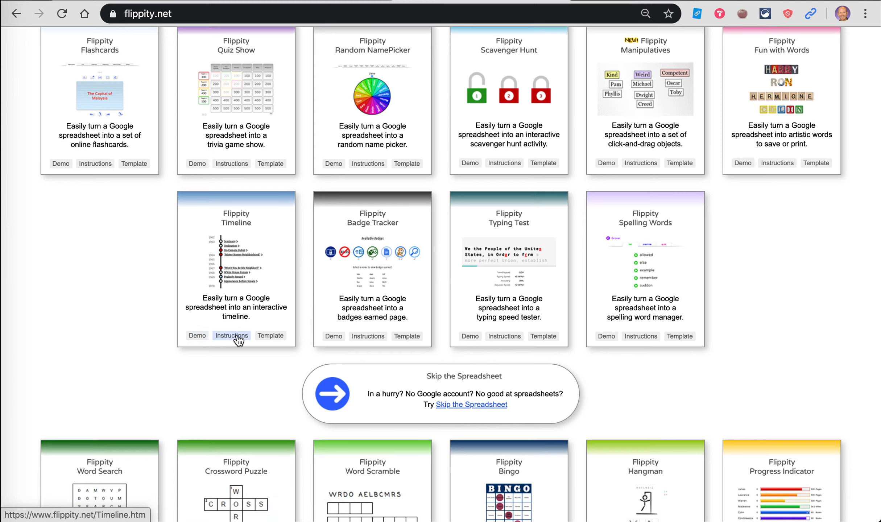
pyautogui.moveTo(239, 343)
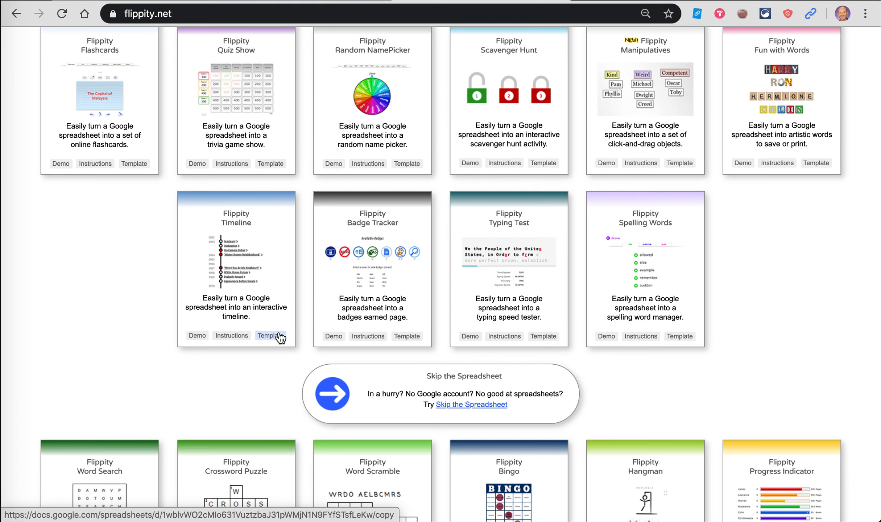
pyautogui.click(270, 335)
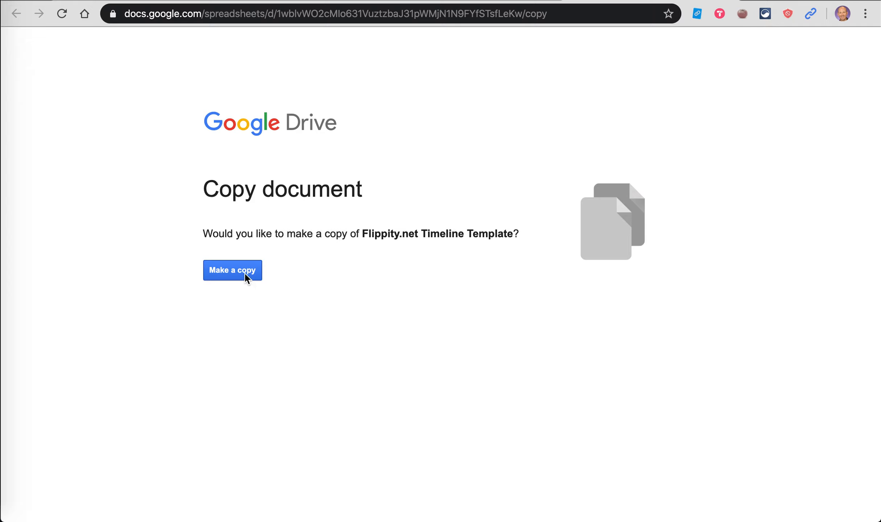
pyautogui.click(232, 270)
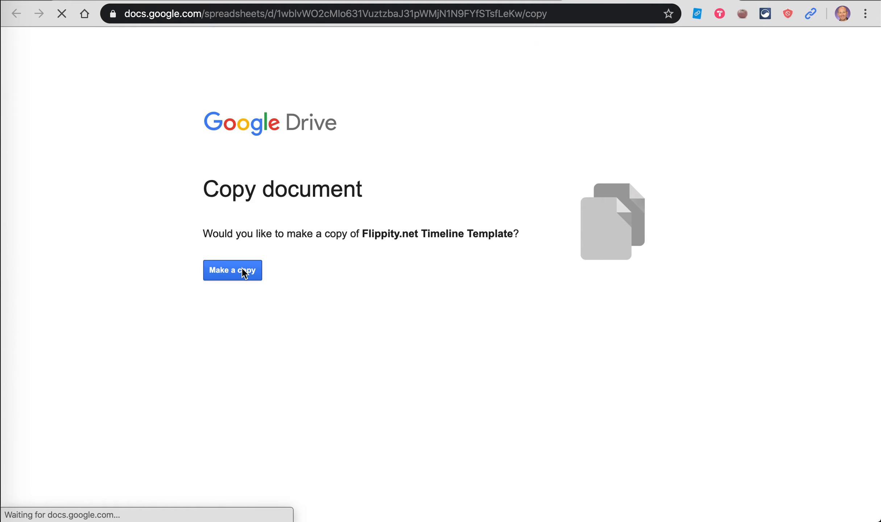
pyautogui.click(232, 270)
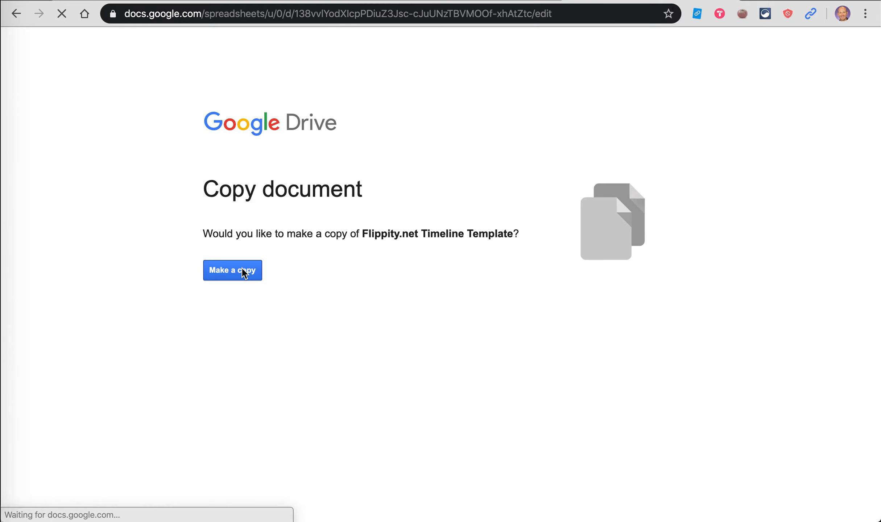
pyautogui.click(232, 271)
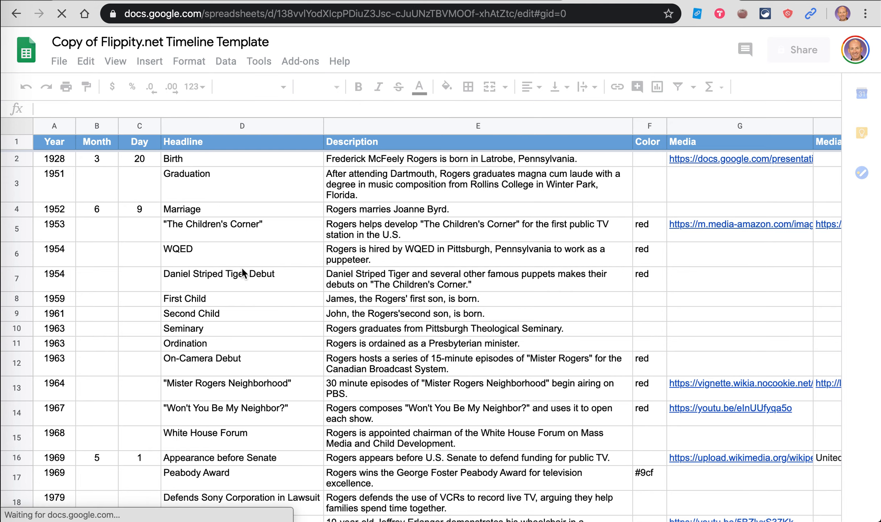
pyautogui.moveTo(164, 99)
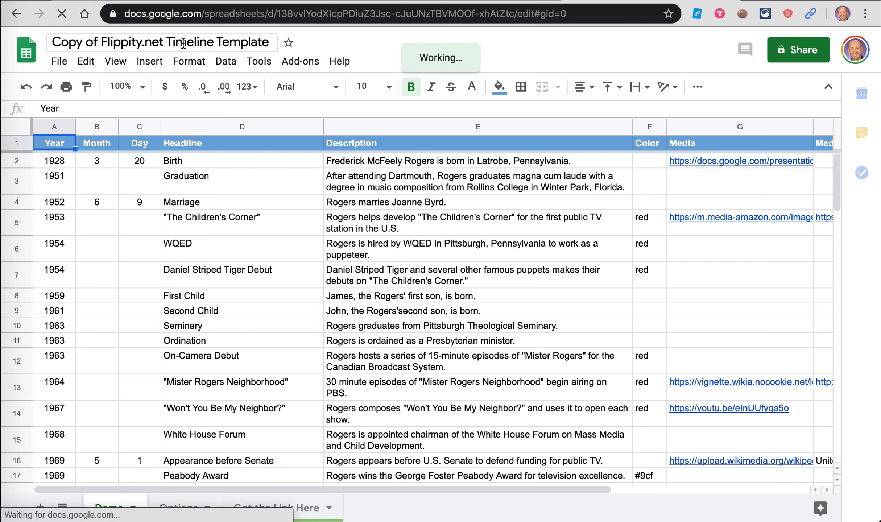
pyautogui.moveTo(163, 42)
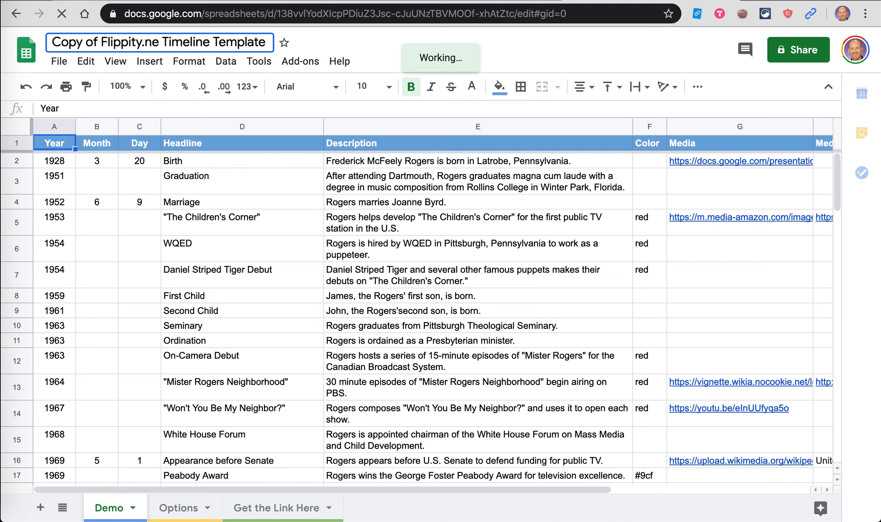
# Rename the copied spreadsheet from 'Copy Timeline Template' to 'Mister Rogers Timeline'
pyautogui.write('Copy Timeline Template')
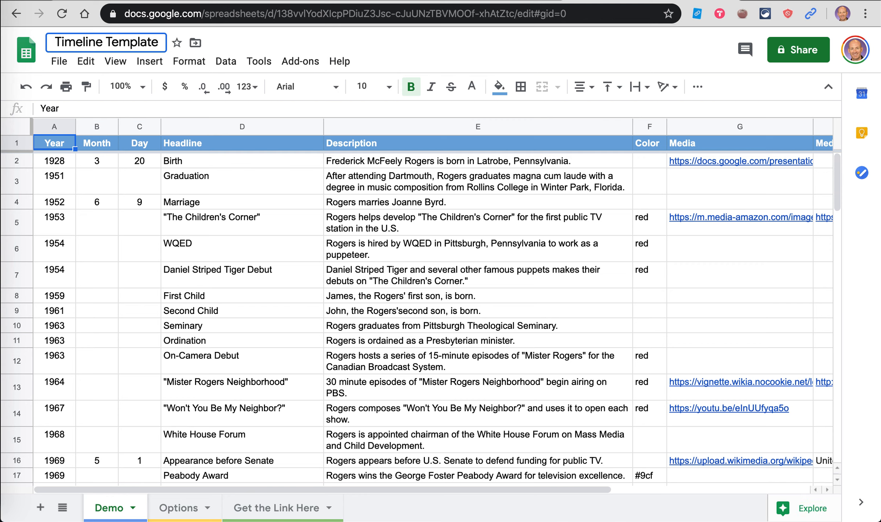
pyautogui.write('Mister Ro')
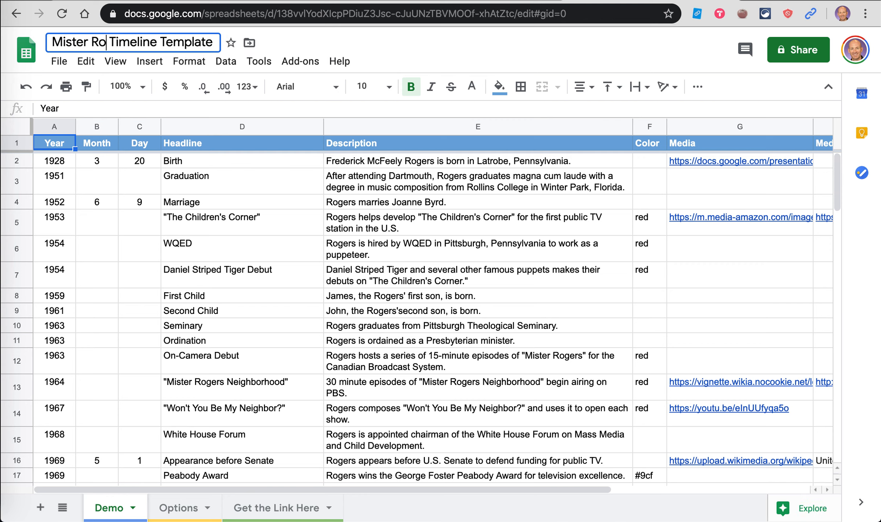
pyautogui.write('gers')
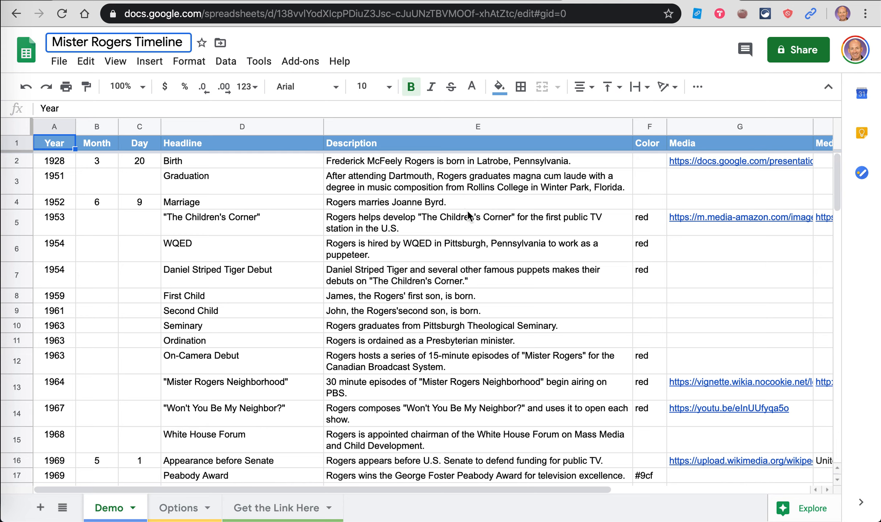
pyautogui.click(416, 164)
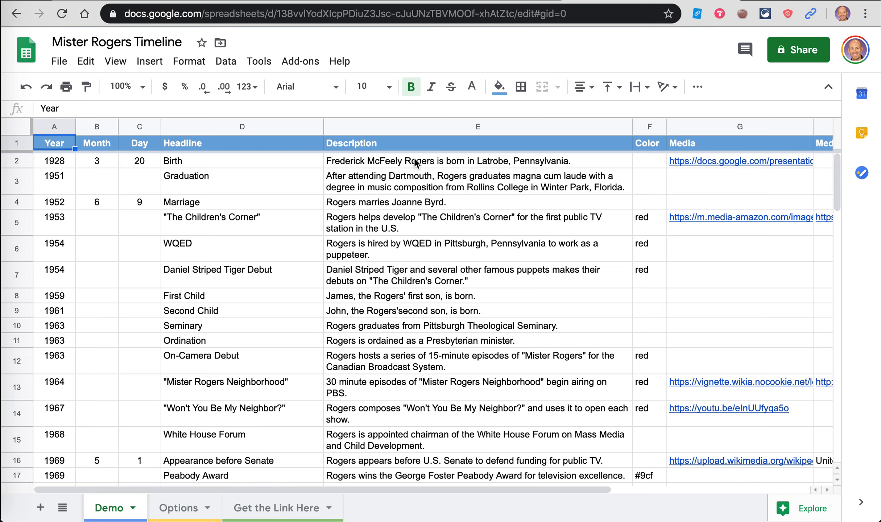
pyautogui.moveTo(62, 167)
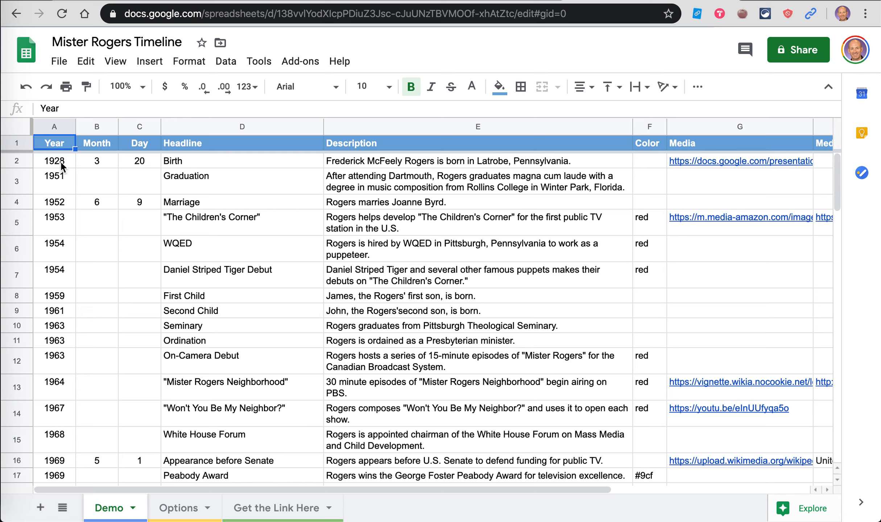
pyautogui.moveTo(94, 165)
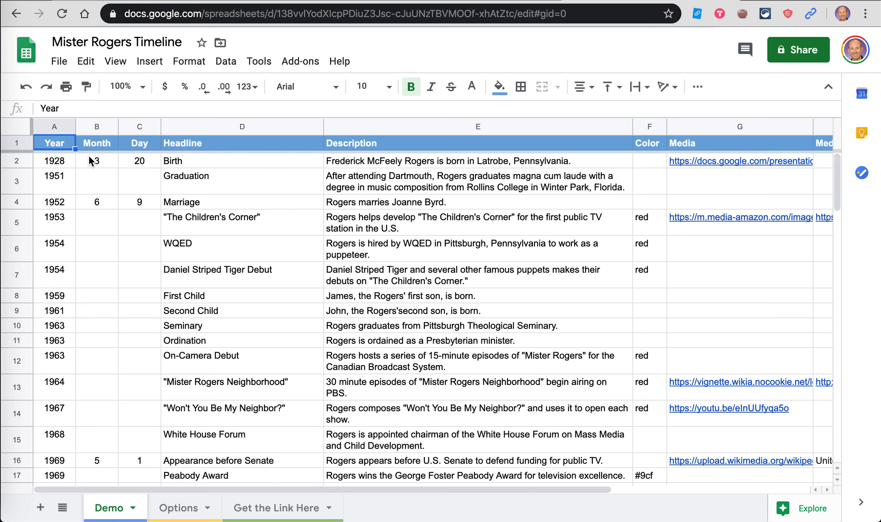
pyautogui.moveTo(80, 164)
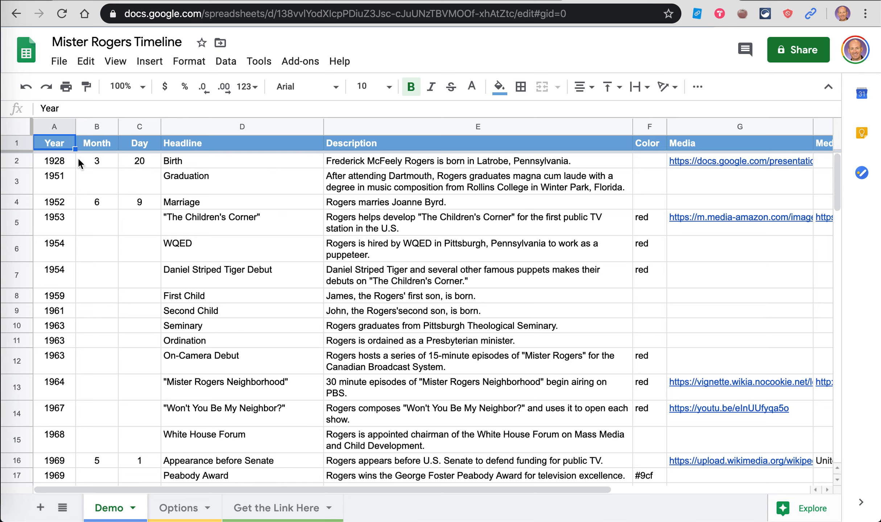
pyautogui.moveTo(70, 193)
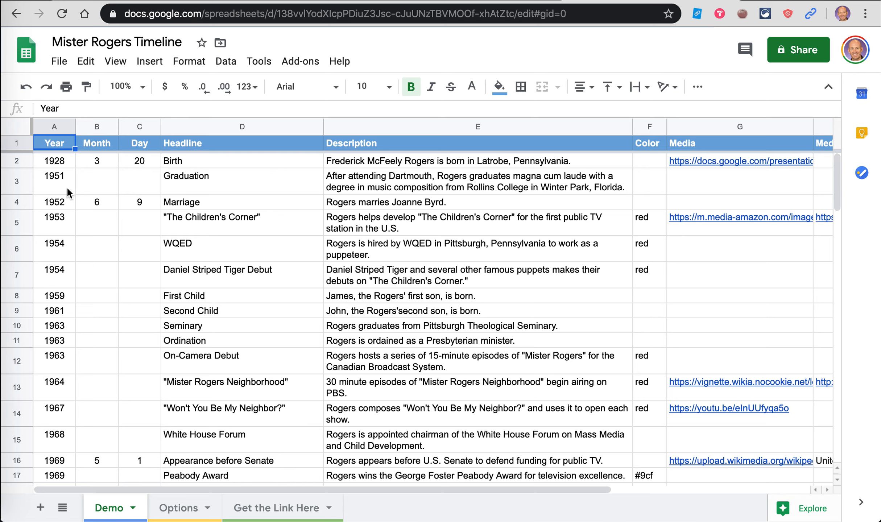
pyautogui.moveTo(69, 194)
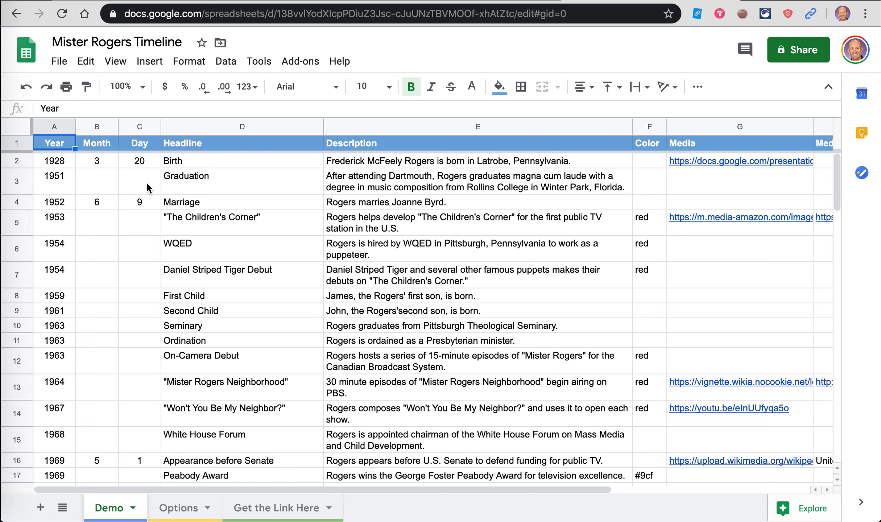
pyautogui.moveTo(218, 176)
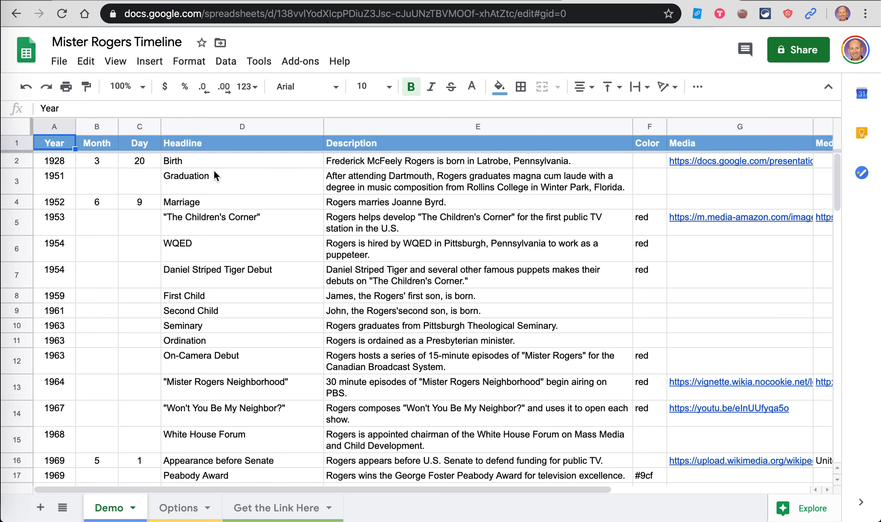
pyautogui.moveTo(256, 376)
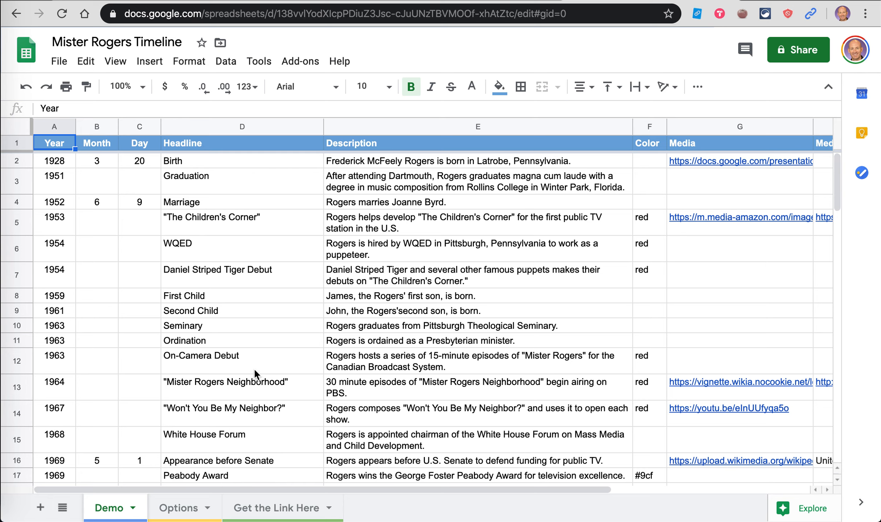
pyautogui.moveTo(375, 420)
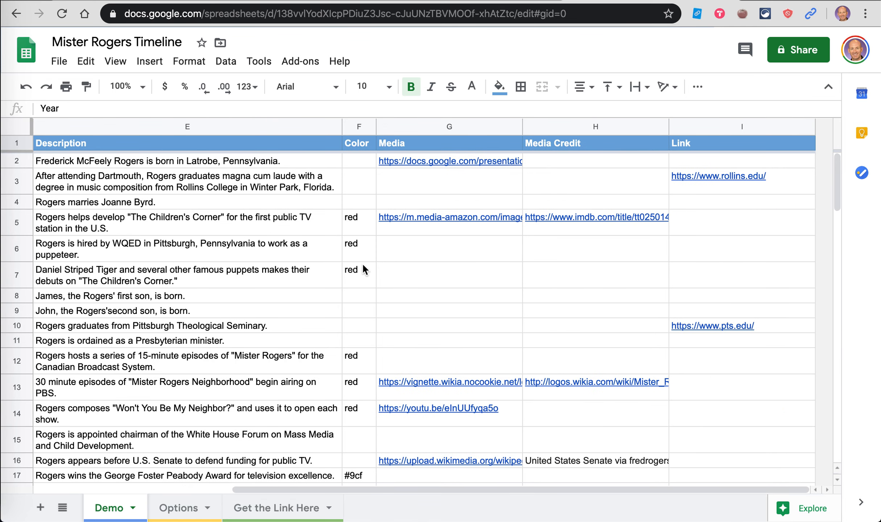
pyautogui.moveTo(359, 329)
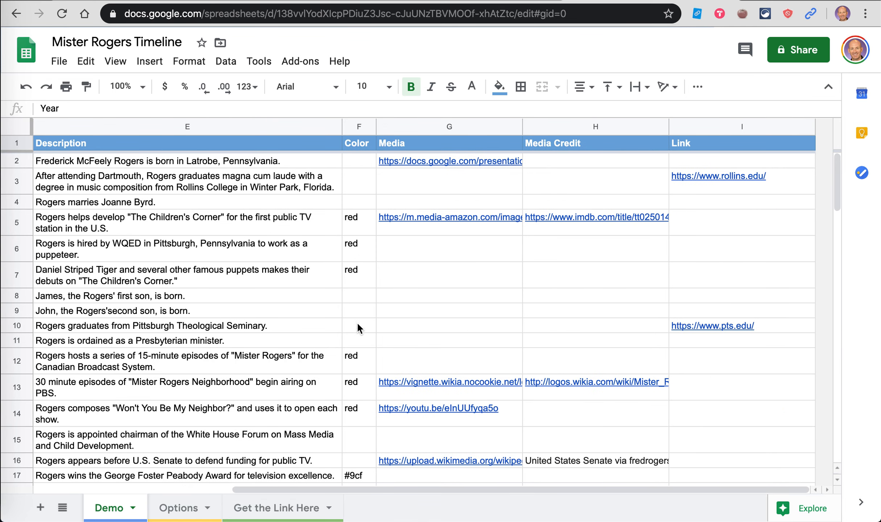
pyautogui.moveTo(365, 167)
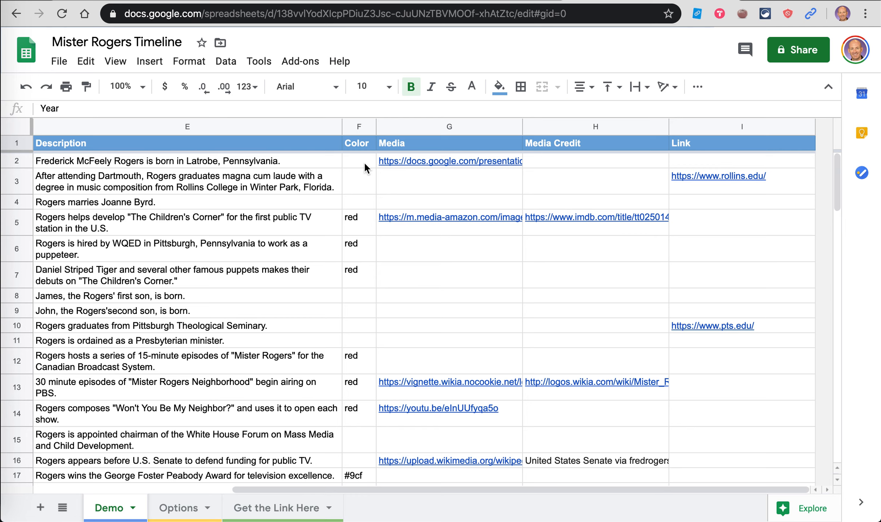
pyautogui.moveTo(360, 220)
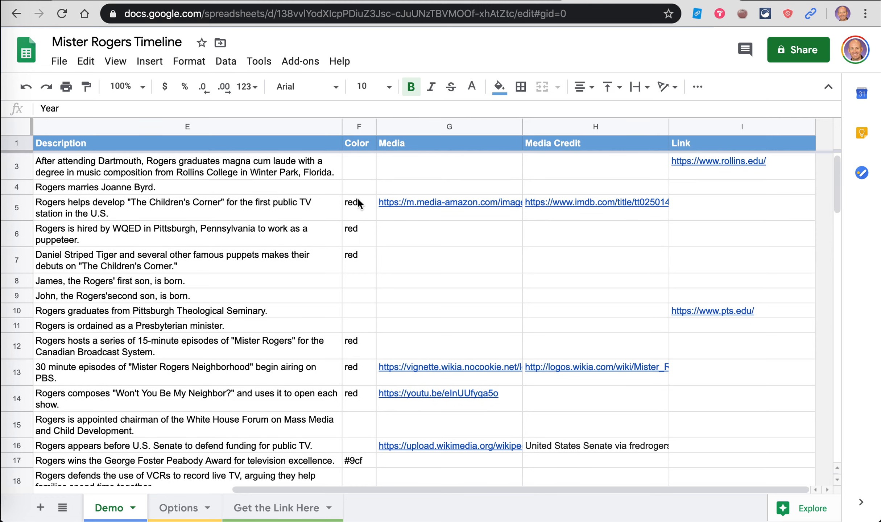
pyautogui.scroll(-3)
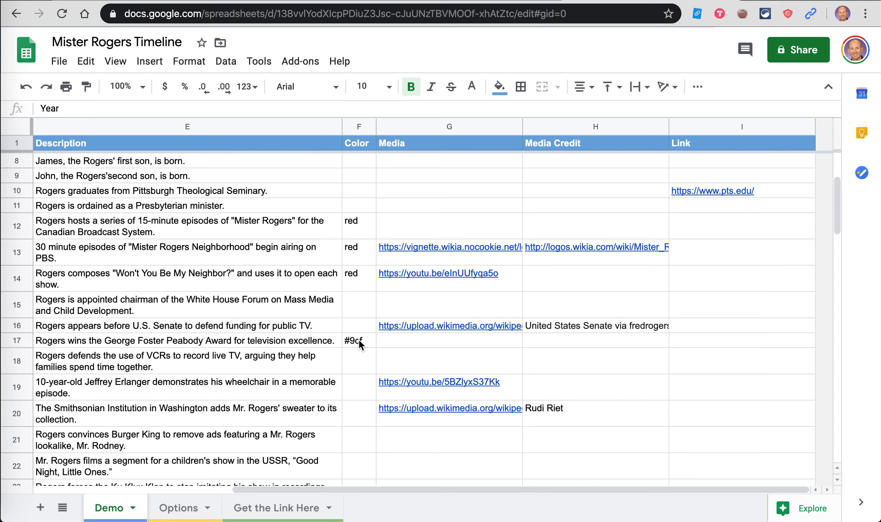
pyautogui.scroll(-3)
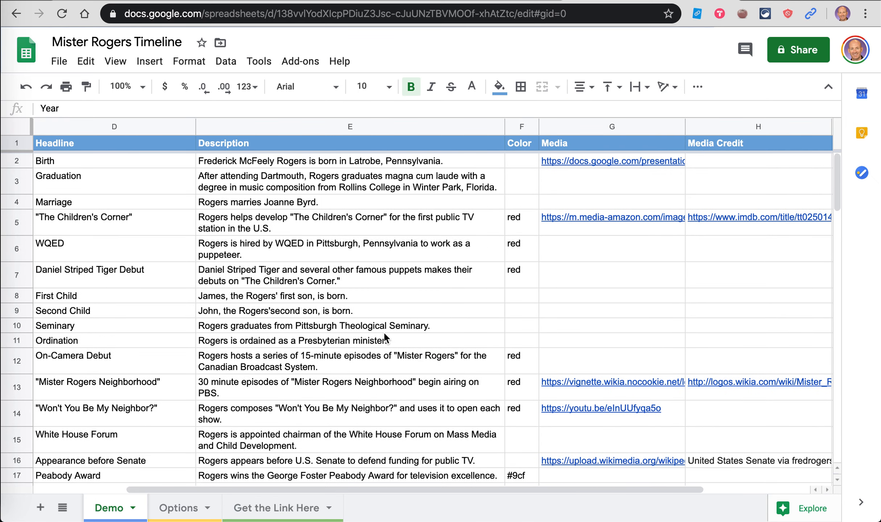
pyautogui.moveTo(613, 161)
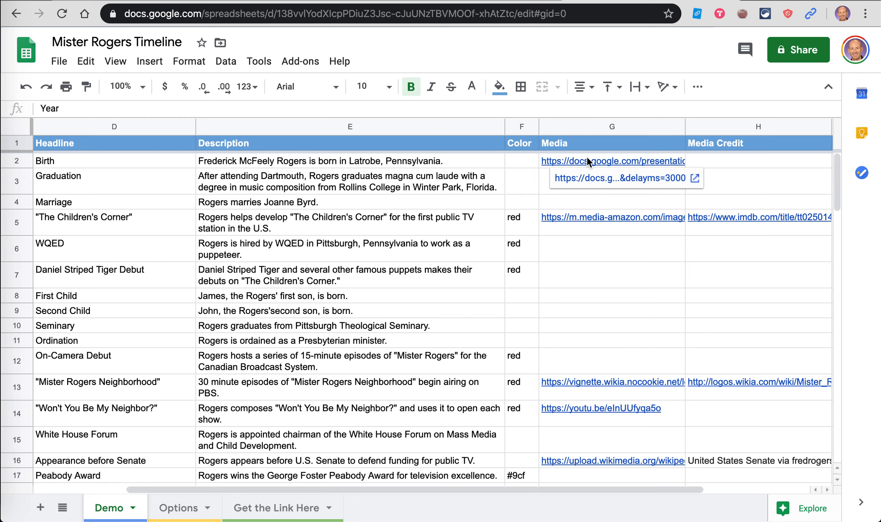
pyautogui.moveTo(629, 214)
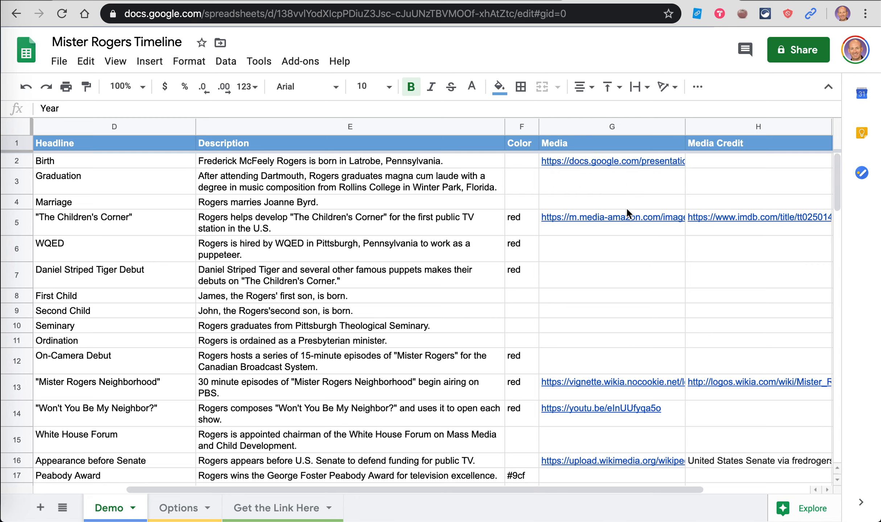
pyautogui.moveTo(637, 272)
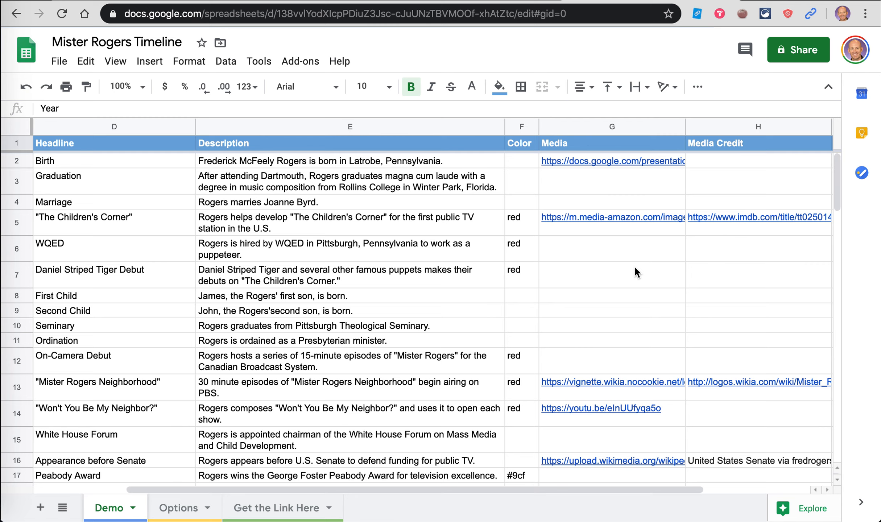
pyautogui.moveTo(654, 268)
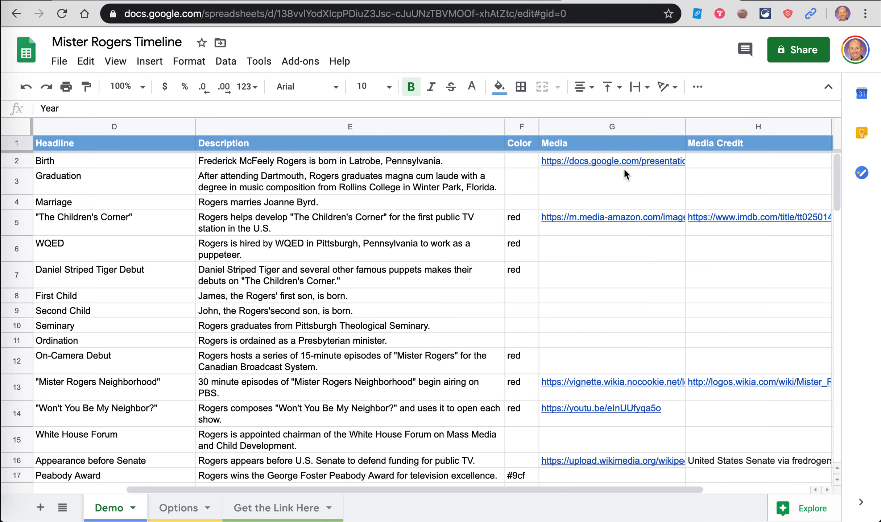
pyautogui.moveTo(753, 158)
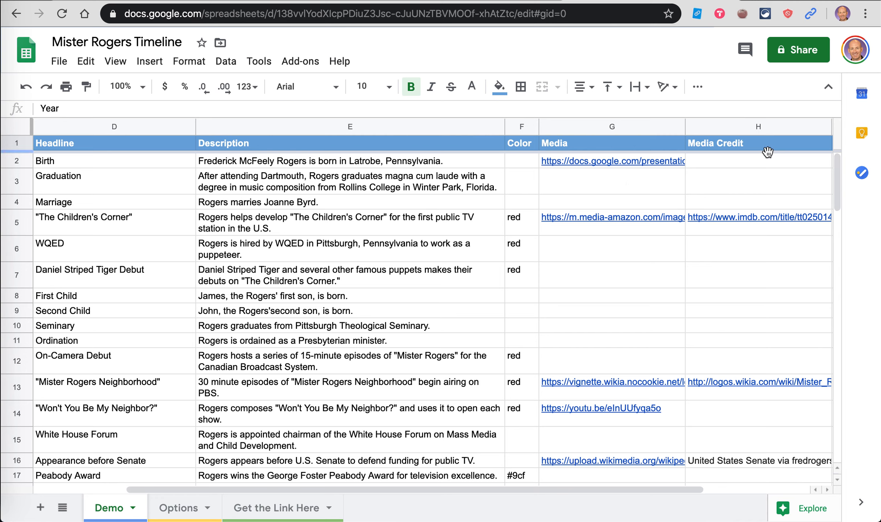
pyautogui.moveTo(787, 261)
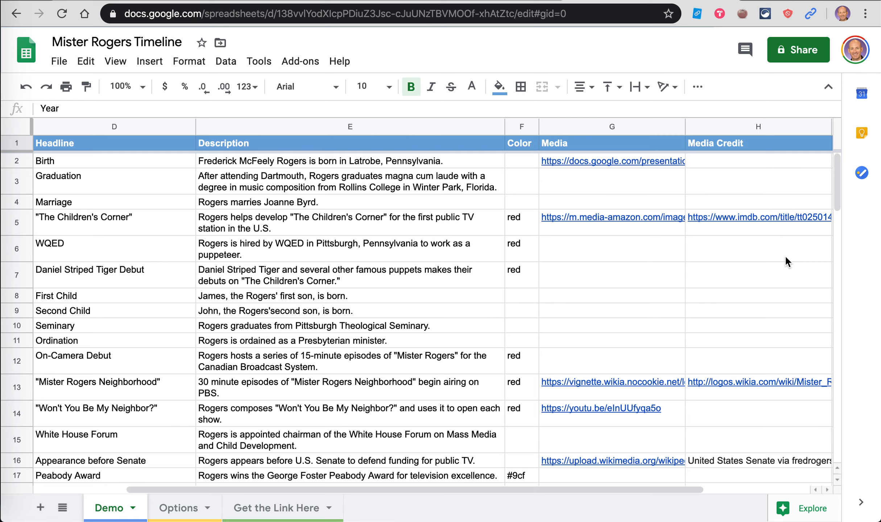
pyautogui.moveTo(613, 161)
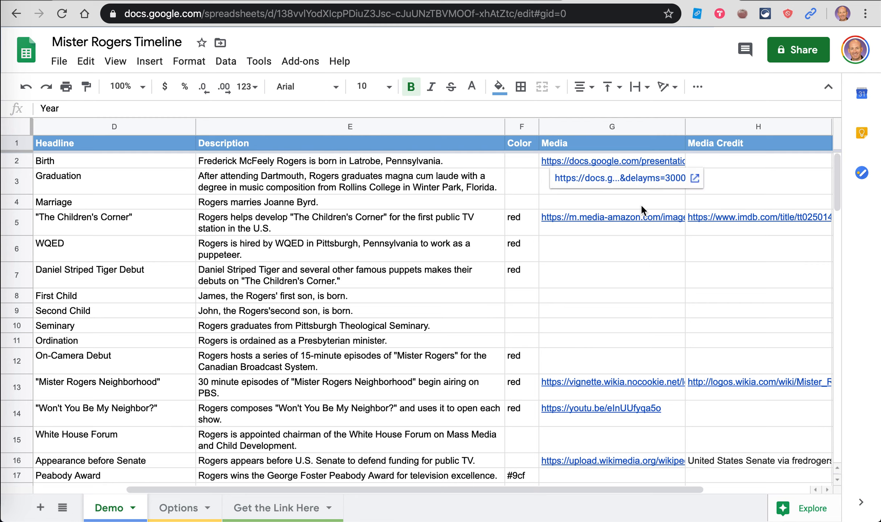
pyautogui.moveTo(637, 283)
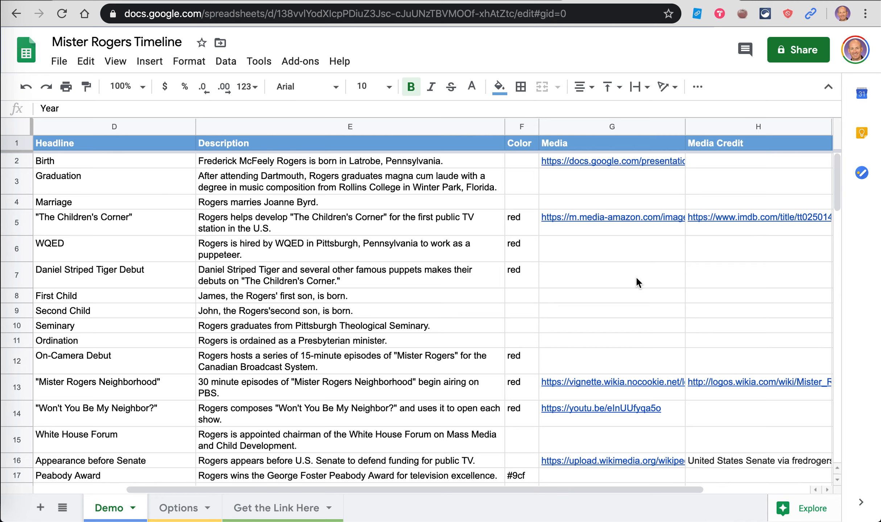
pyautogui.moveTo(544, 304)
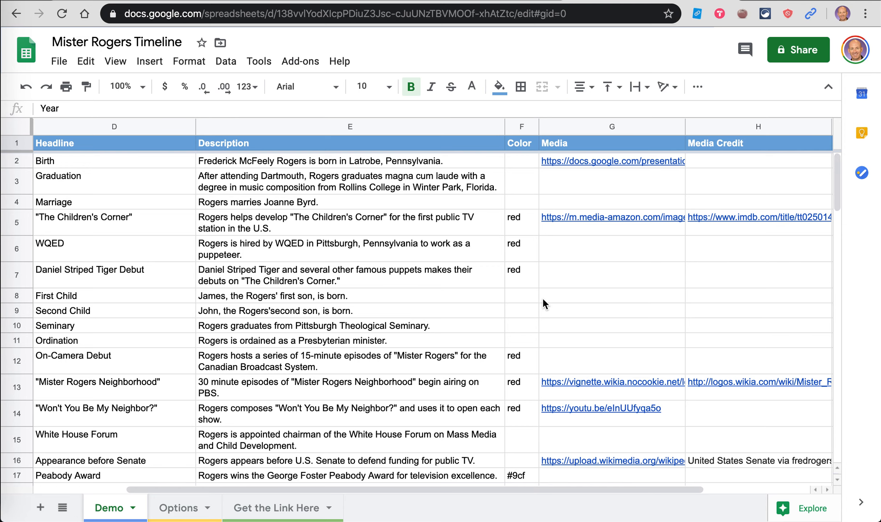
pyautogui.moveTo(178, 509)
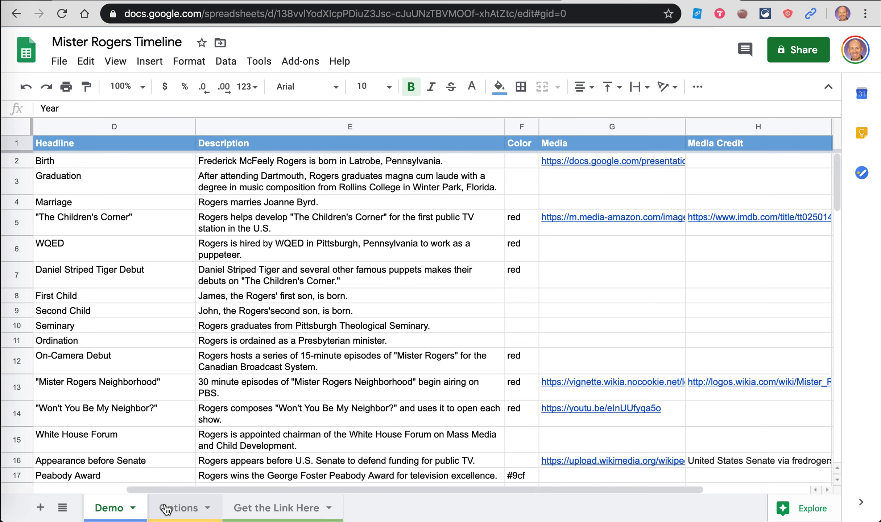
pyautogui.click(179, 508)
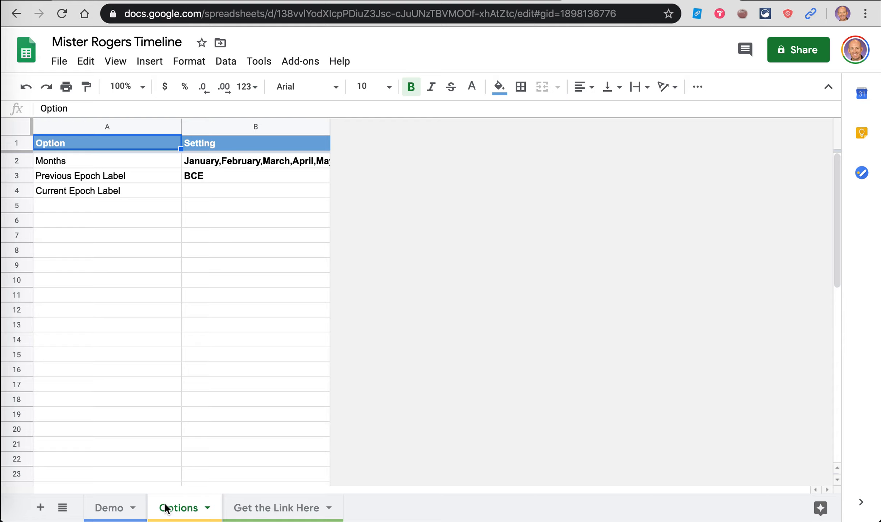
pyautogui.moveTo(89, 179)
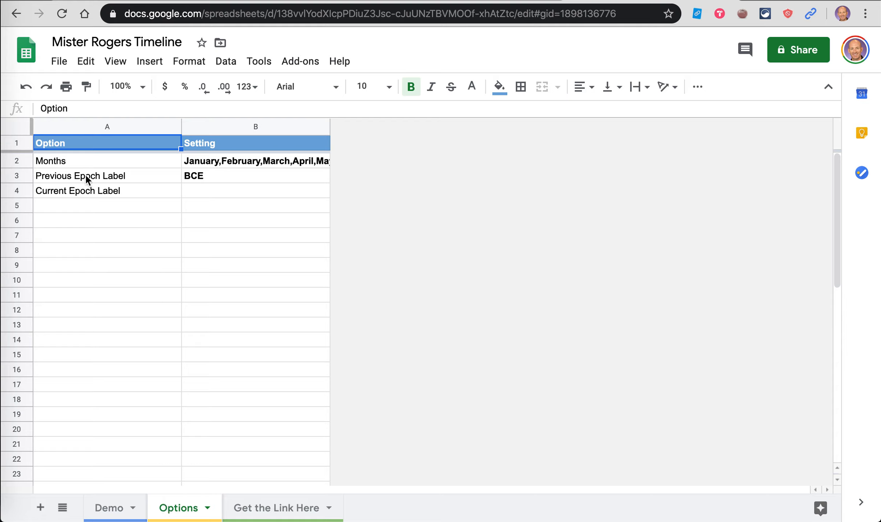
pyautogui.moveTo(147, 162)
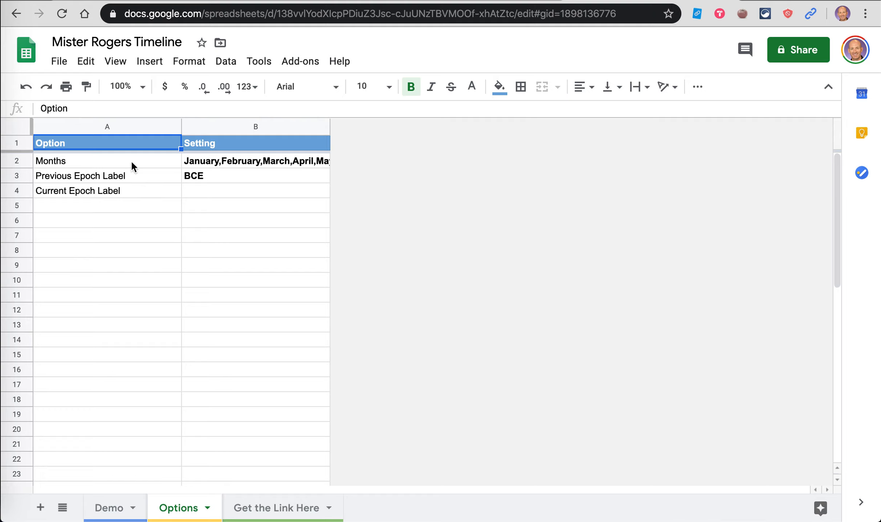
pyautogui.moveTo(149, 184)
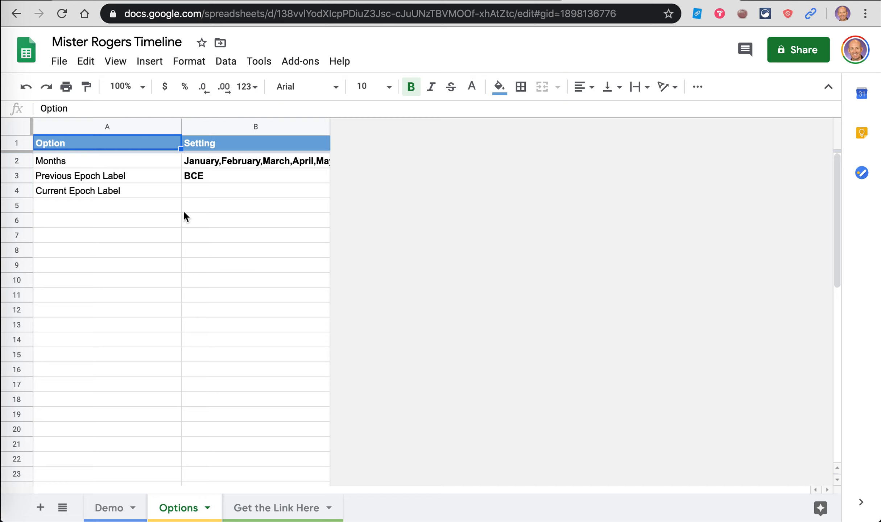
pyautogui.moveTo(258, 508)
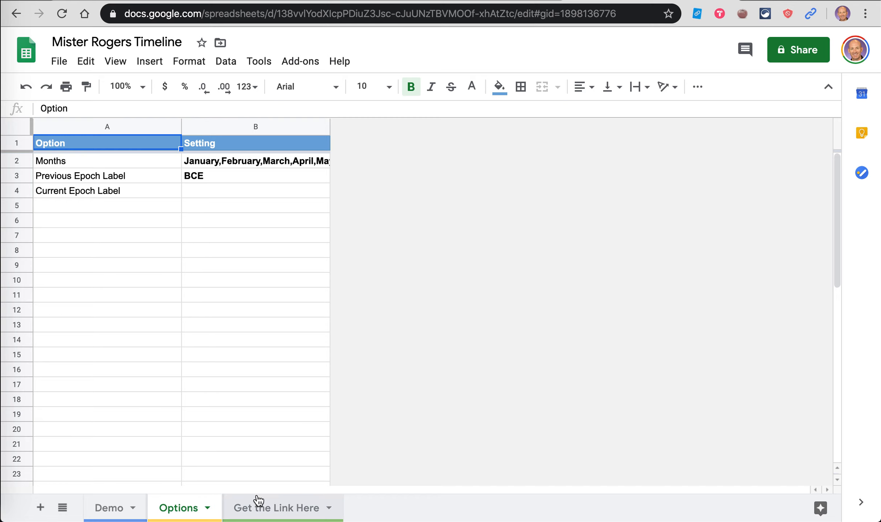
pyautogui.click(108, 508)
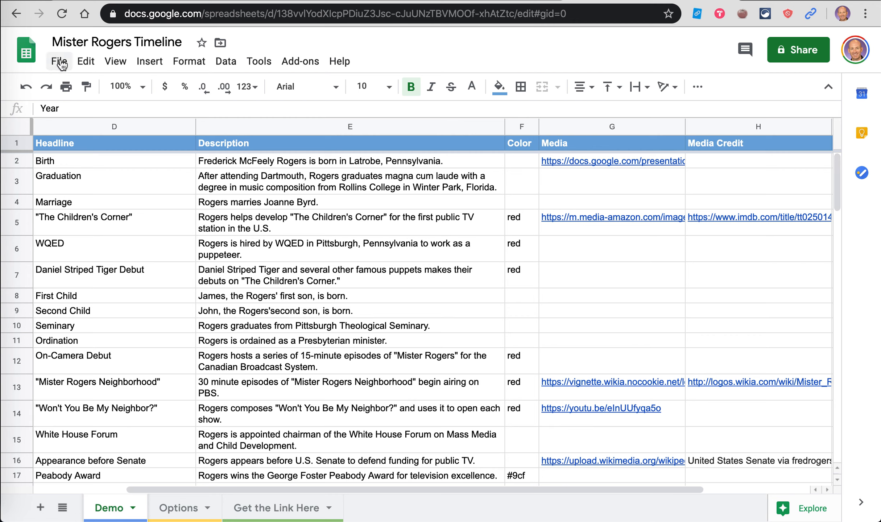
# Publish the entire spreadsheet to the web and move to the Get the Link Here sheet
pyautogui.click(59, 61)
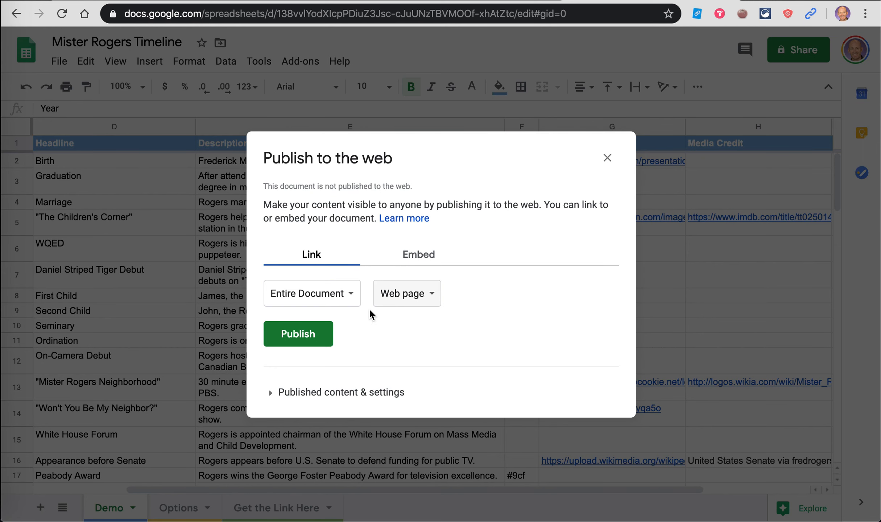
pyautogui.click(297, 334)
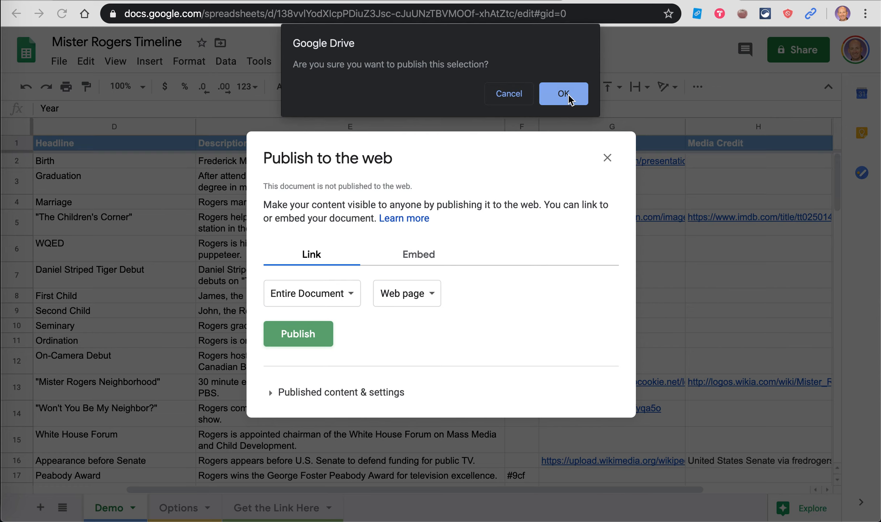
pyautogui.click(563, 94)
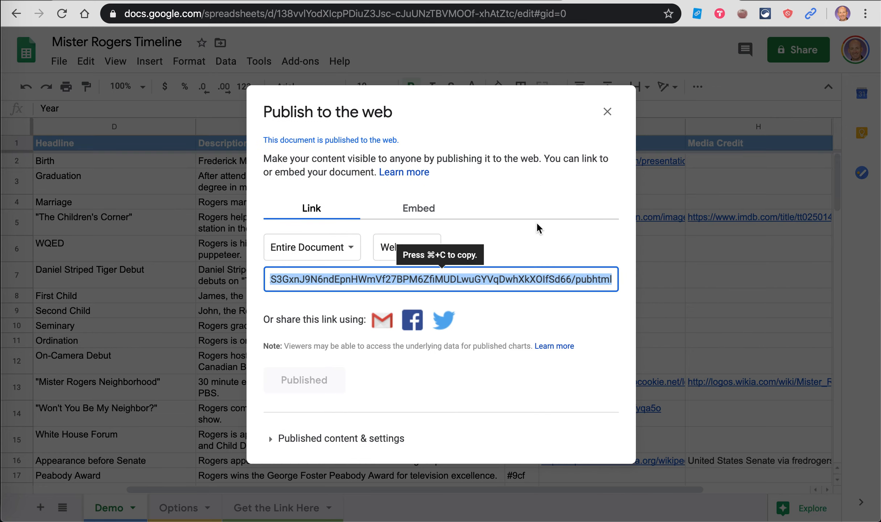
pyautogui.click(607, 111)
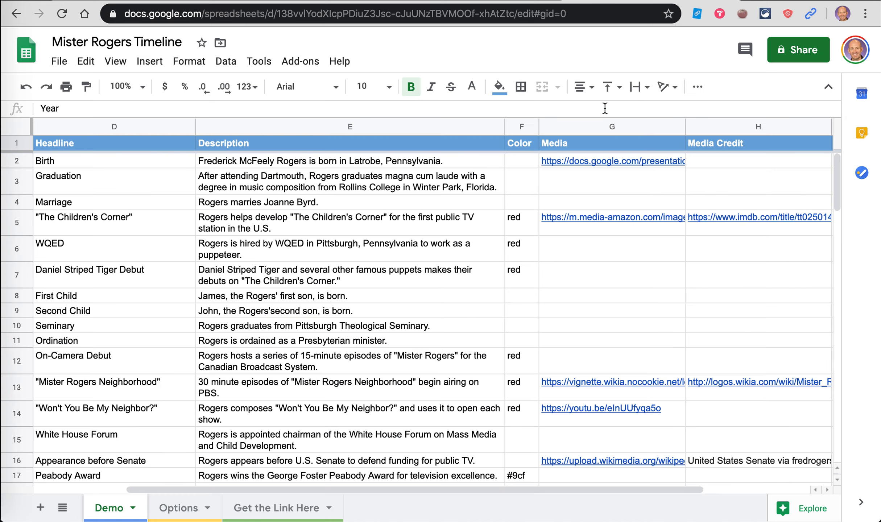
pyautogui.click(274, 507)
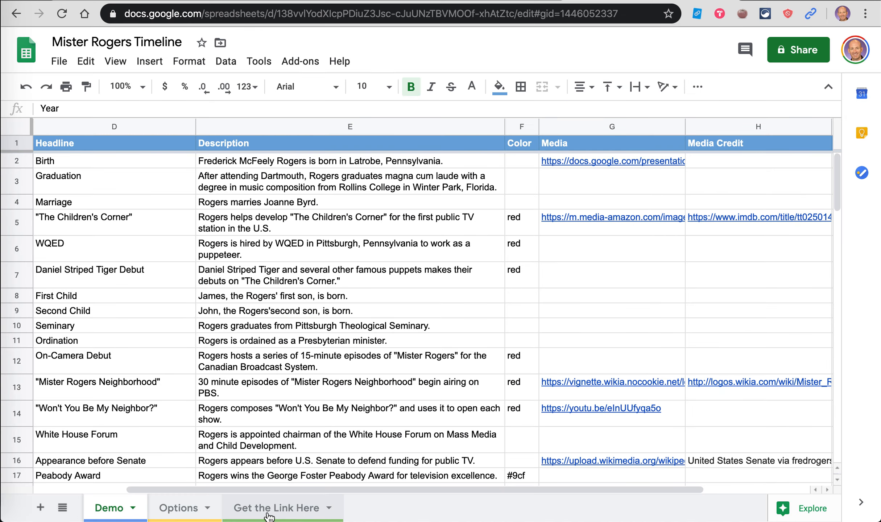
# Reload the Get the Link Here sheet so the Flippity timeline link appears in A2
pyautogui.click(275, 508)
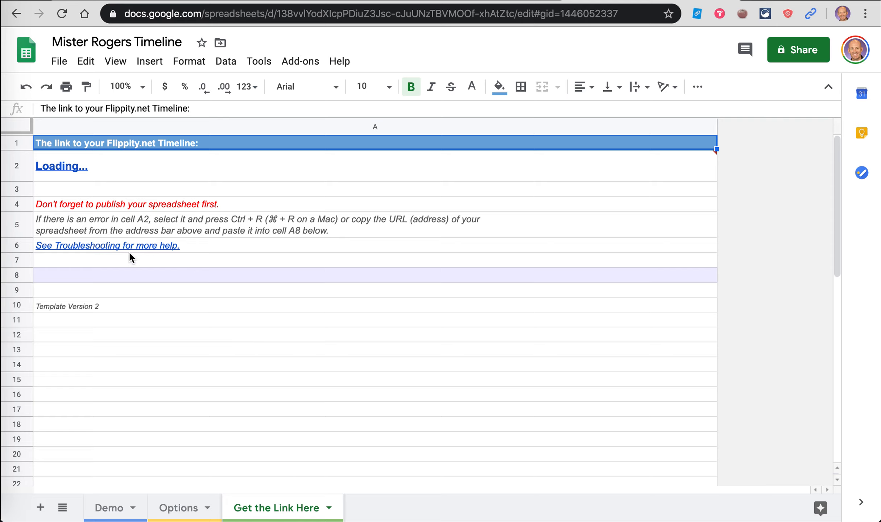
pyautogui.moveTo(115, 264)
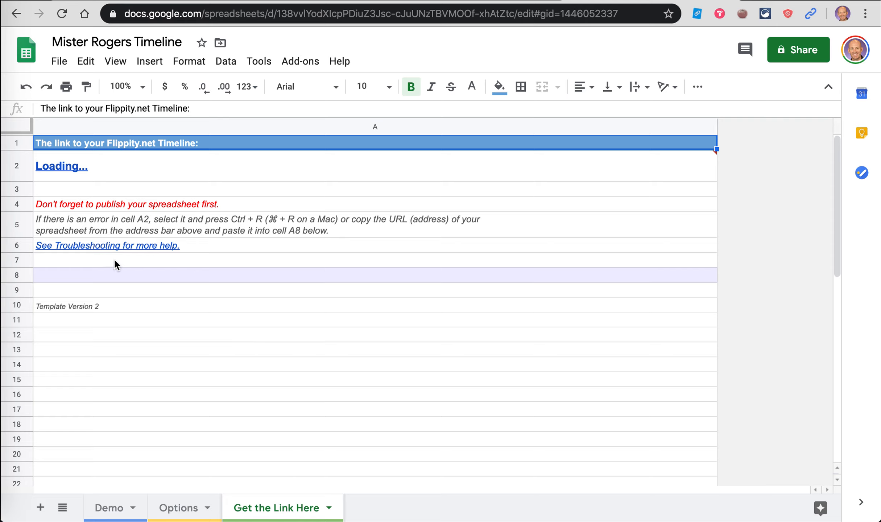
pyautogui.moveTo(231, 342)
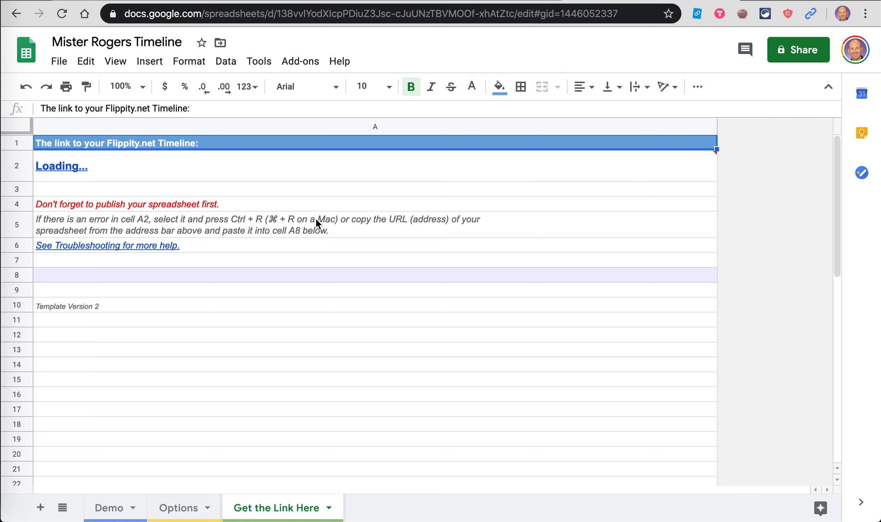
pyautogui.moveTo(346, 359)
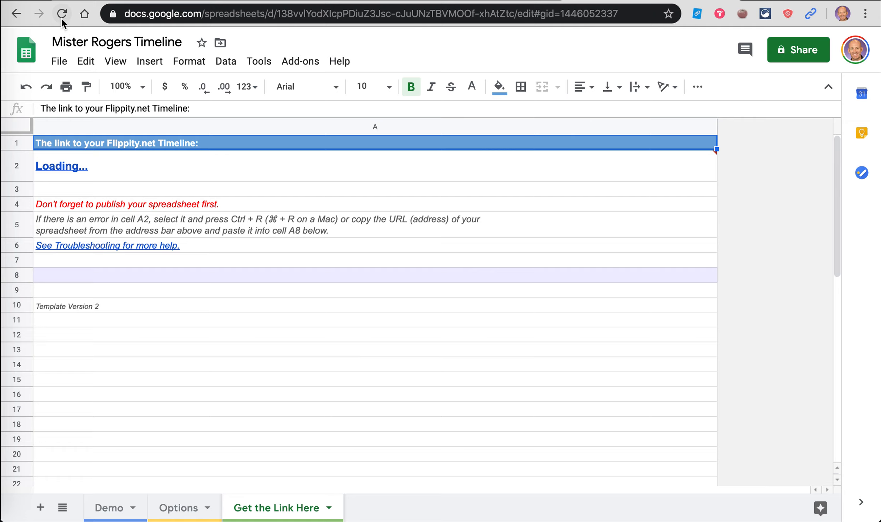
pyautogui.click(61, 14)
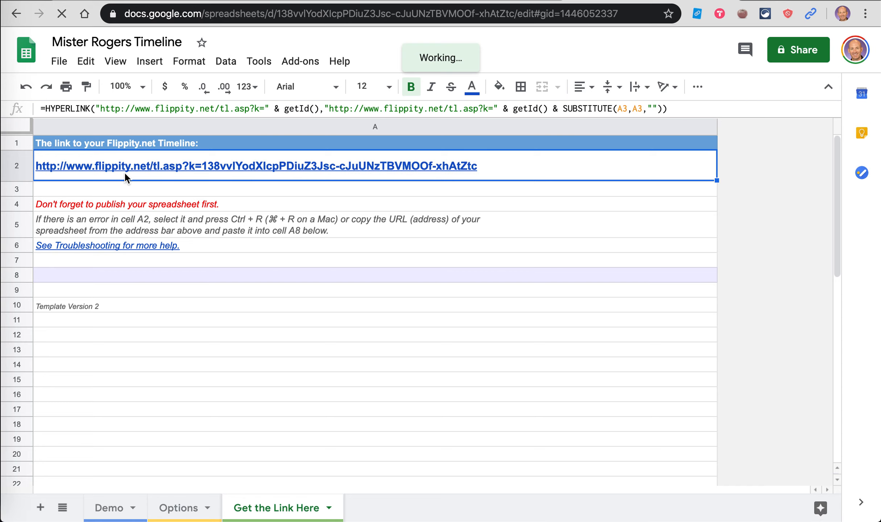
pyautogui.moveTo(124, 178)
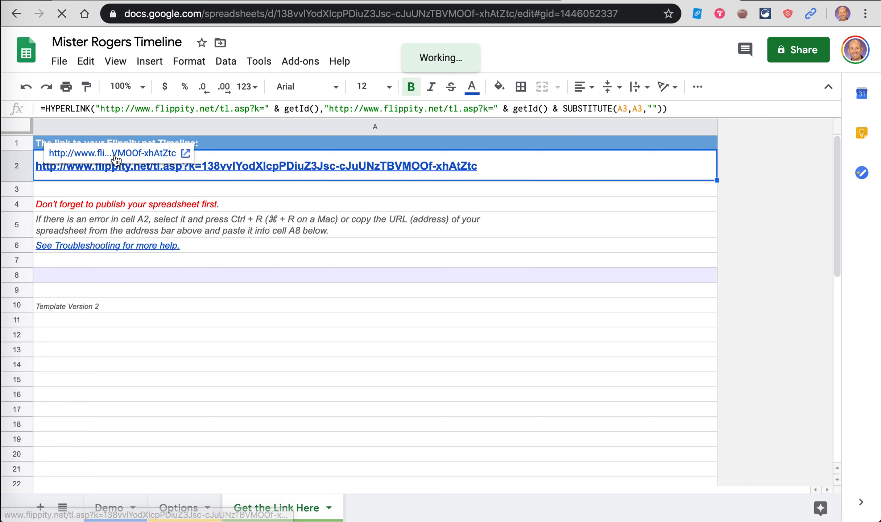
# View the Flippity timeline, collapsing and re-expanding the empty years
pyautogui.click(111, 153)
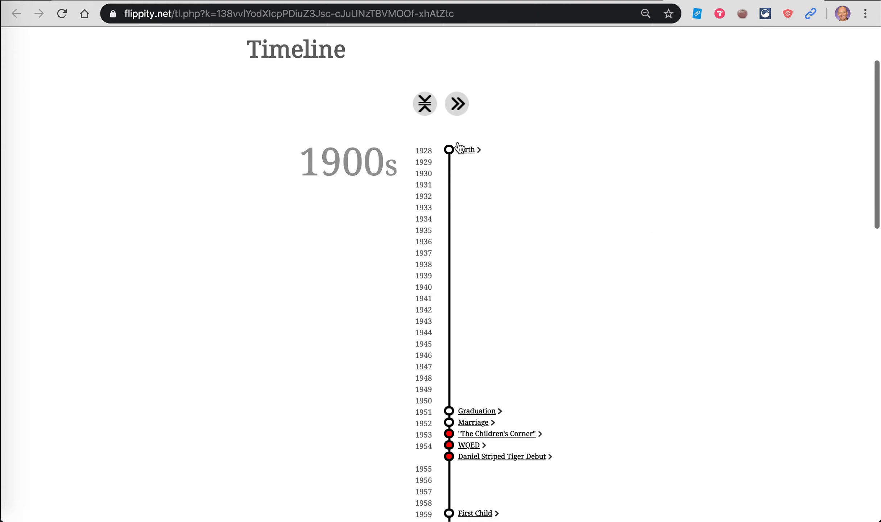
pyautogui.click(425, 104)
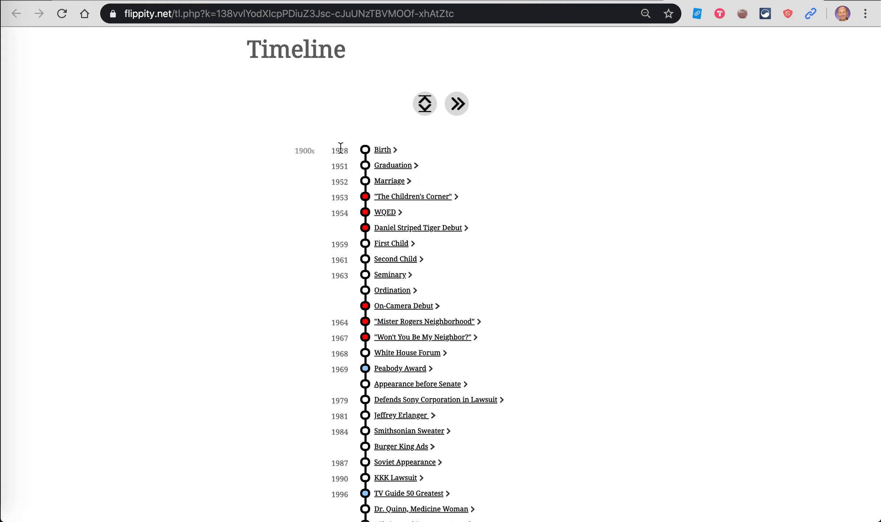
pyautogui.moveTo(428, 128)
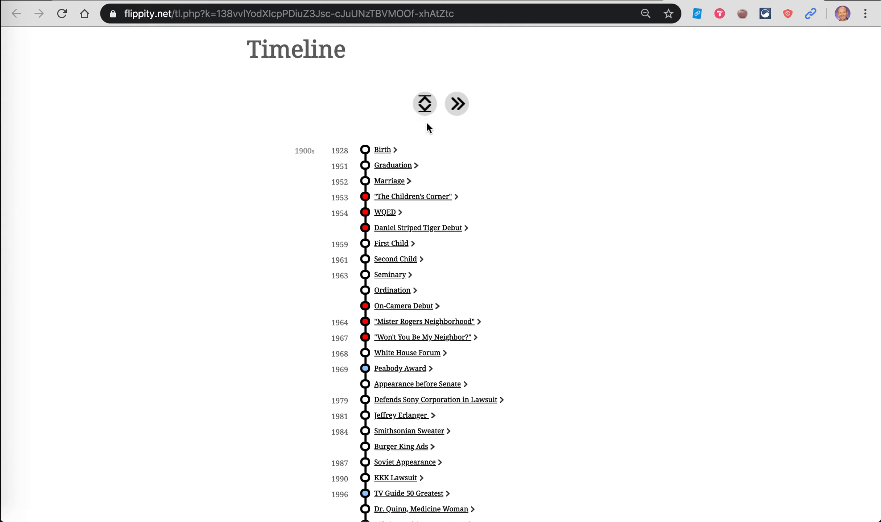
pyautogui.click(424, 104)
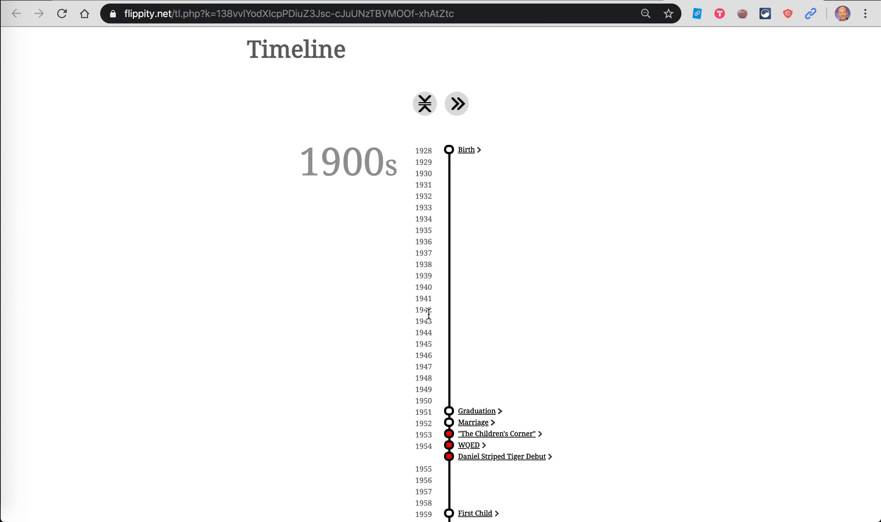
pyautogui.scroll(-3)
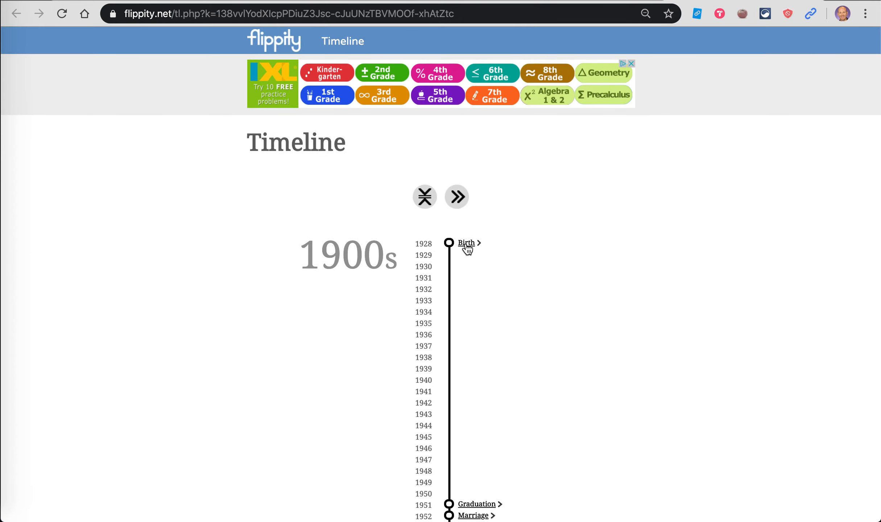
# Browse the Birth slideshow, Graduation and The Children's Corner event details
pyautogui.click(466, 243)
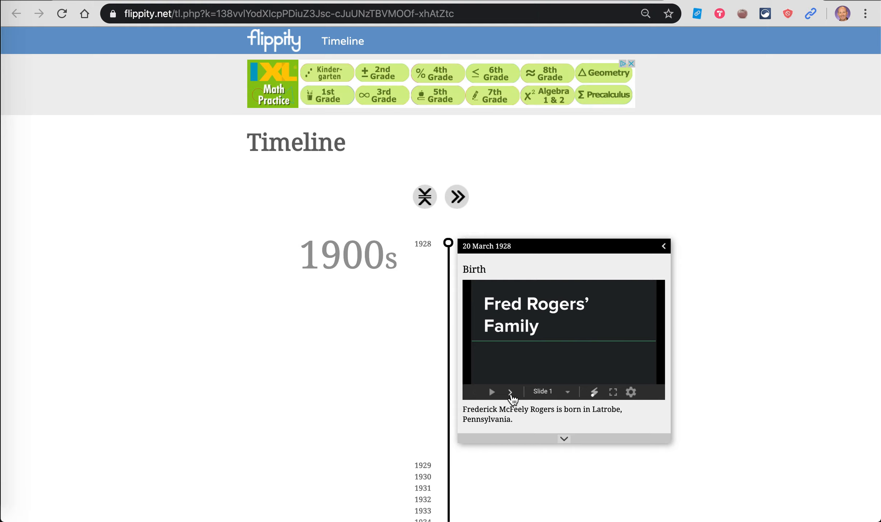
pyautogui.moveTo(510, 392)
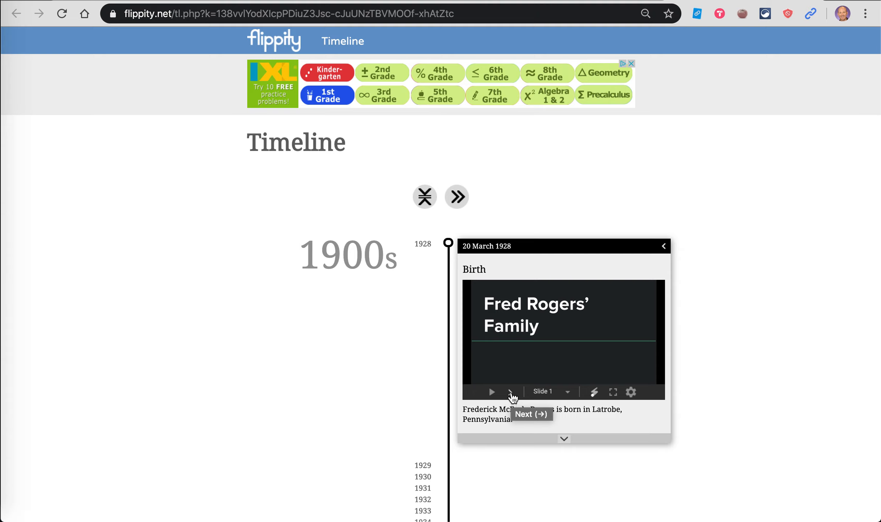
pyautogui.click(509, 392)
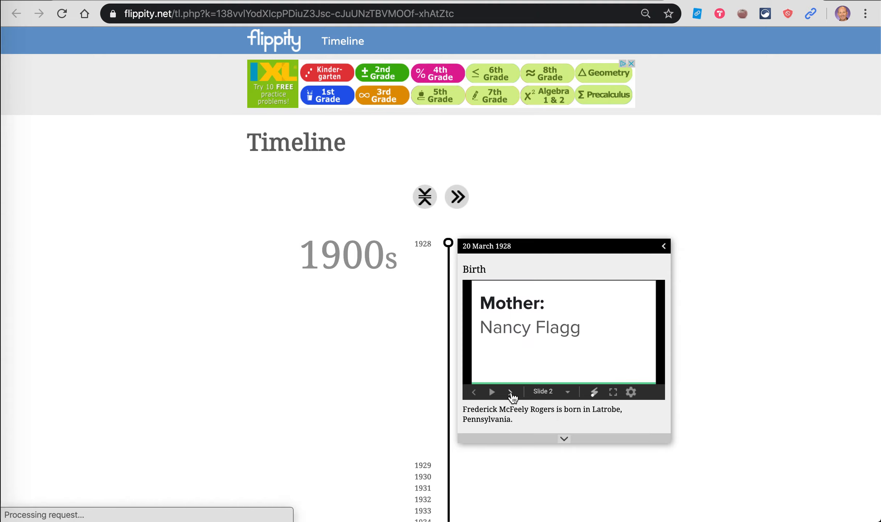
pyautogui.click(509, 392)
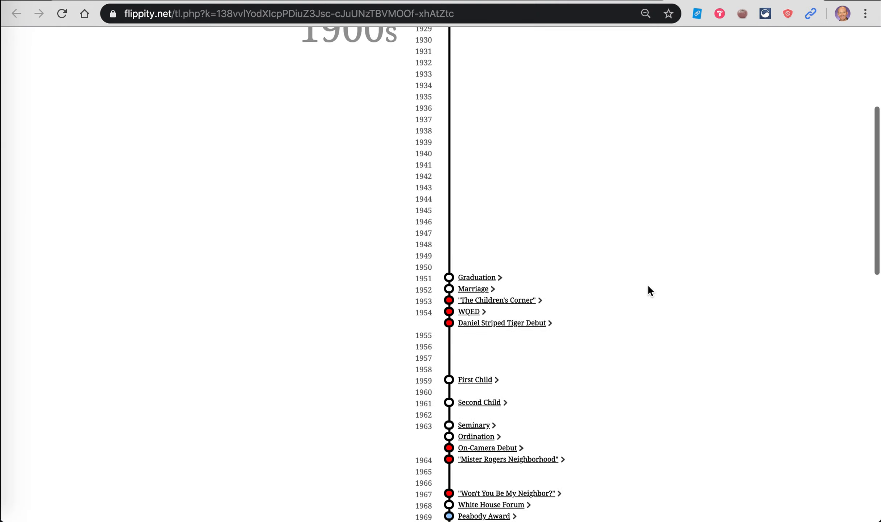
pyautogui.click(477, 277)
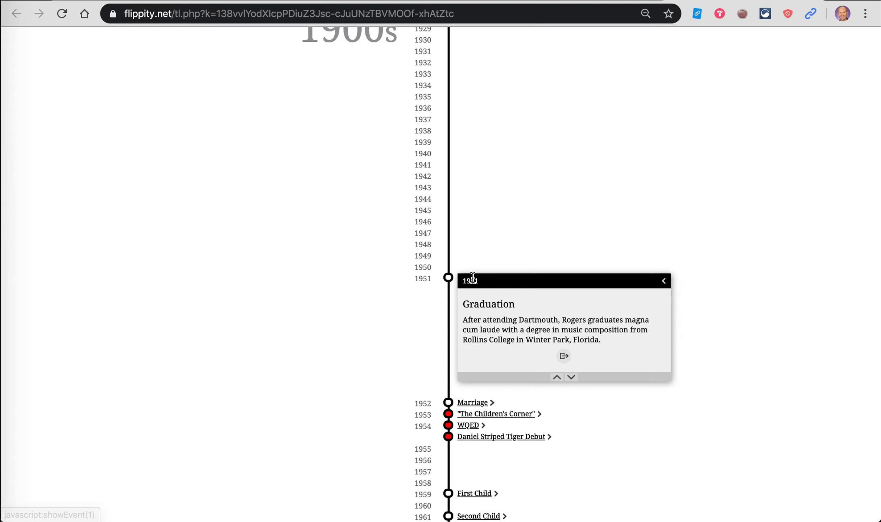
pyautogui.moveTo(668, 291)
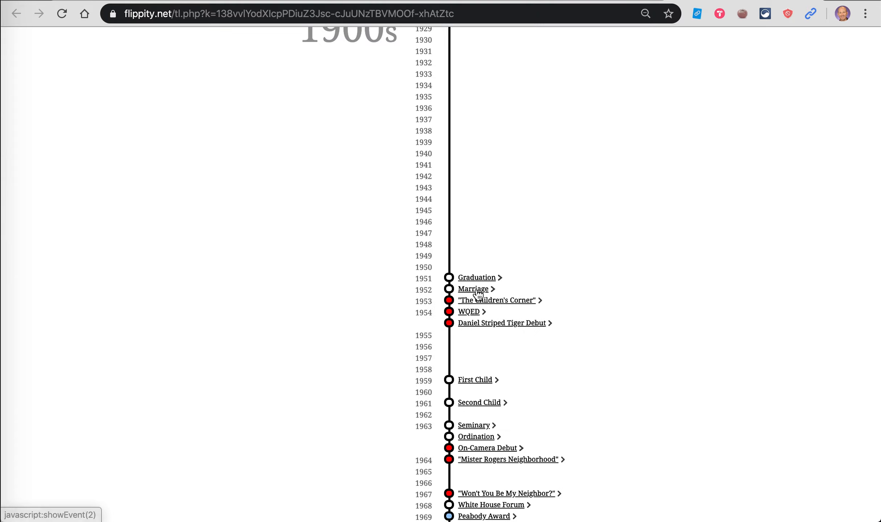
pyautogui.moveTo(665, 298)
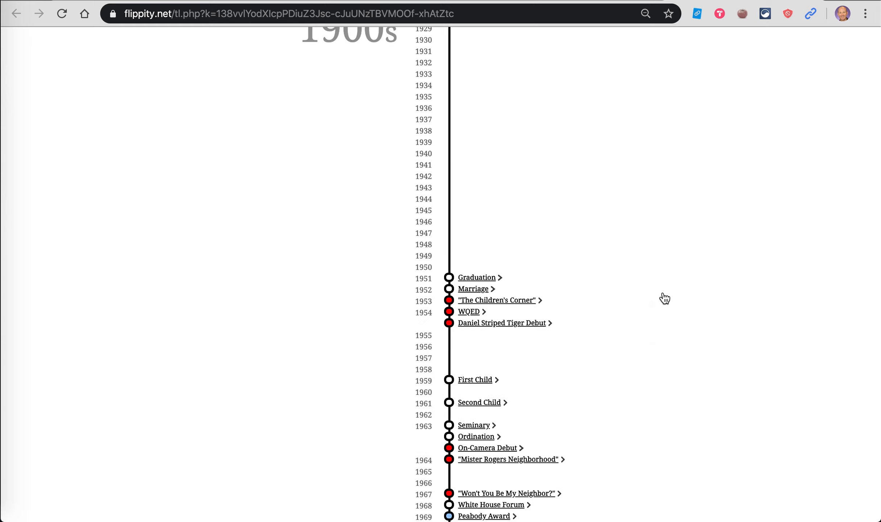
pyautogui.click(497, 301)
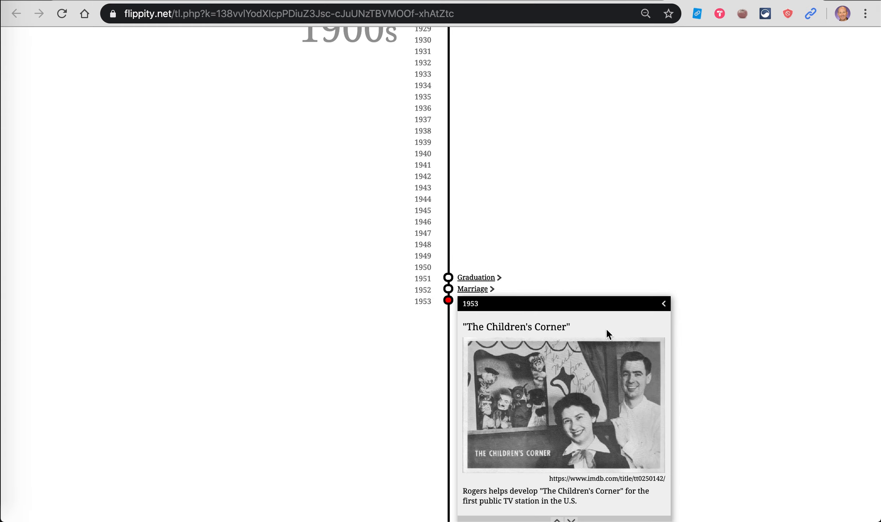
pyautogui.scroll(-3)
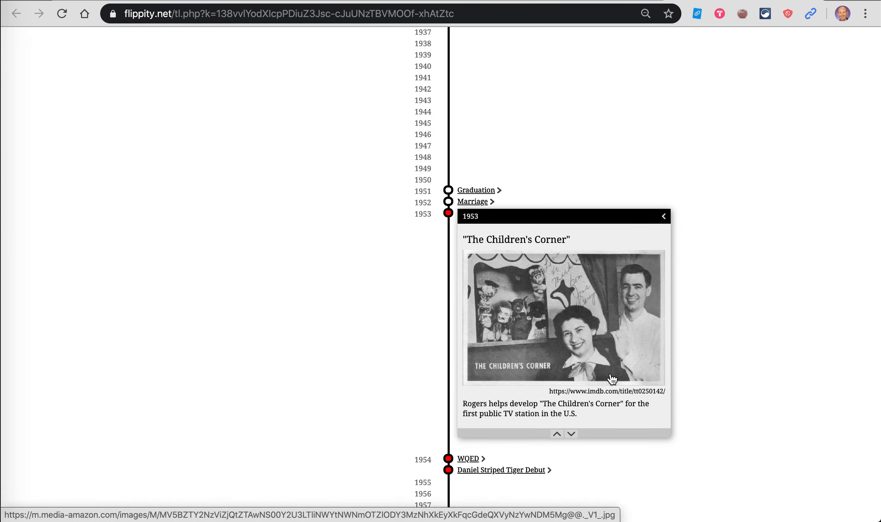
pyautogui.moveTo(651, 279)
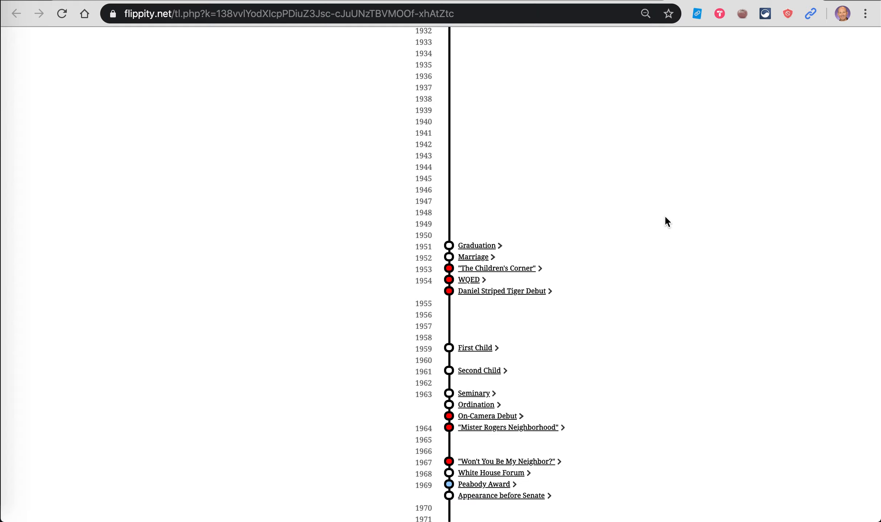
pyautogui.moveTo(758, 146)
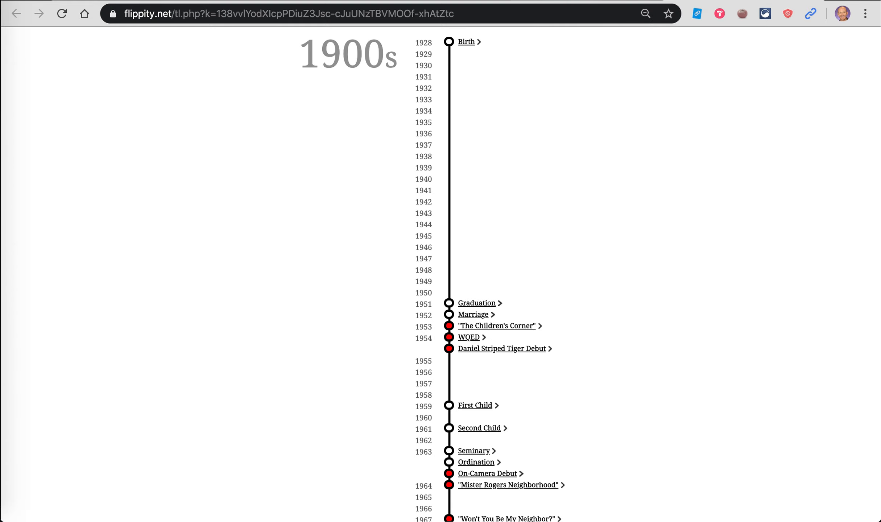
# View the Mister Rogers Neighborhood media link on the Demo sheet as its title-card image
pyautogui.click(15, 14)
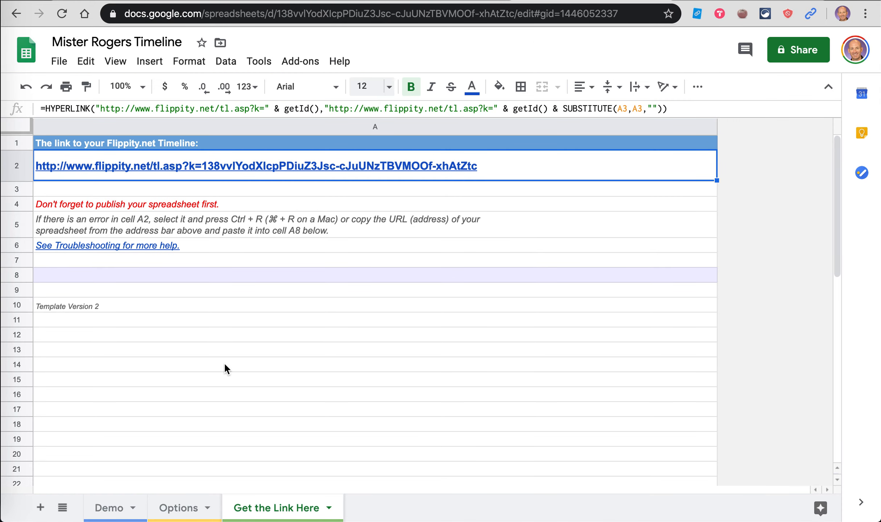
pyautogui.click(109, 509)
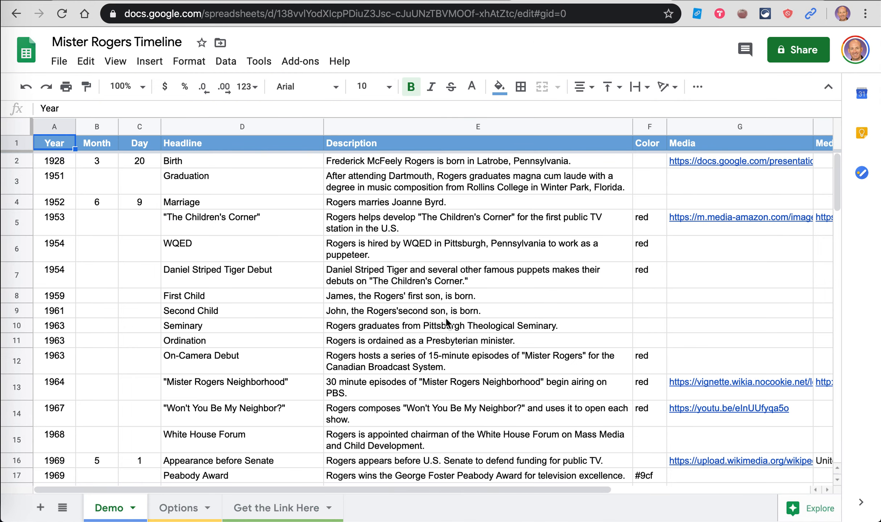
pyautogui.scroll(-3)
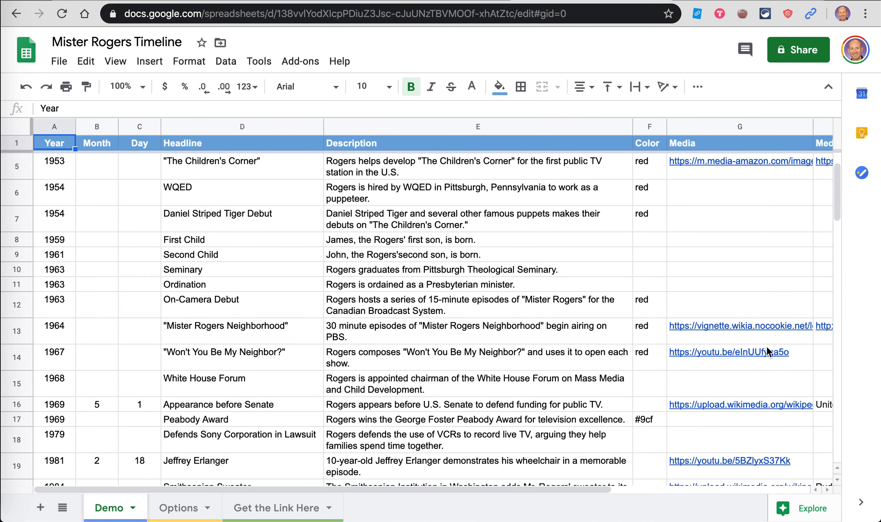
pyautogui.moveTo(729, 352)
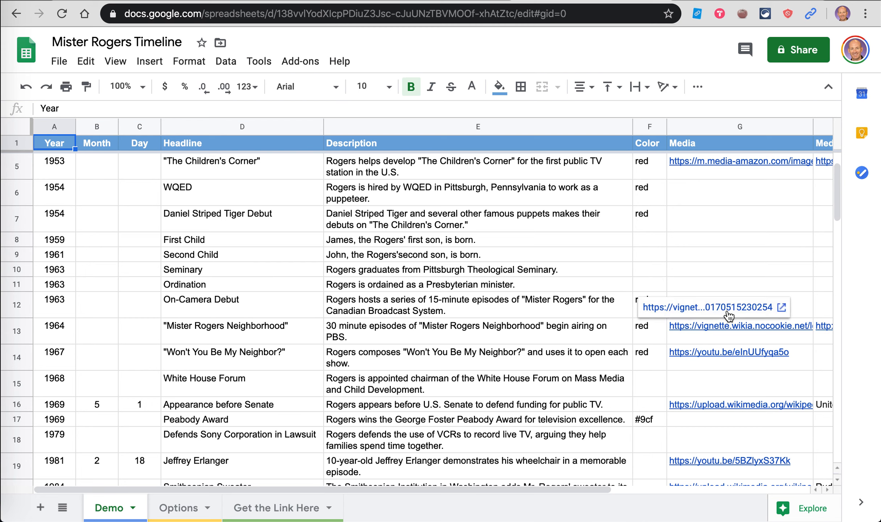
pyautogui.click(739, 326)
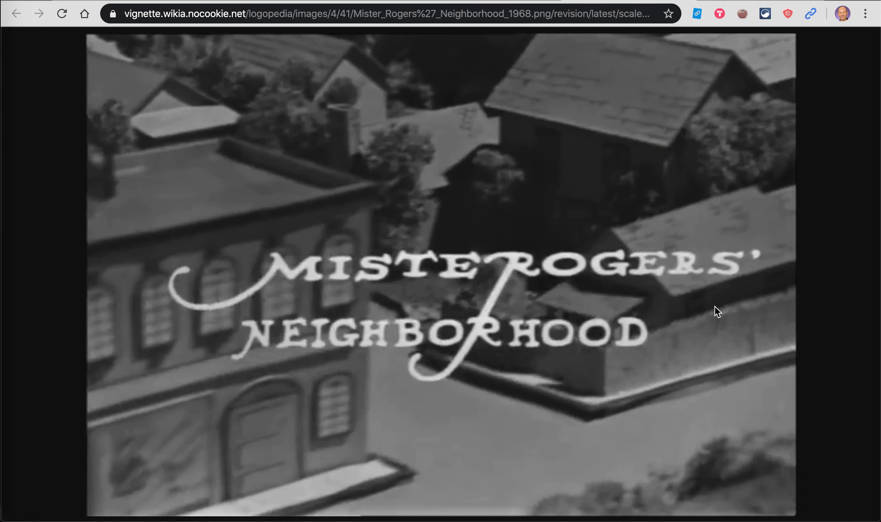
pyautogui.moveTo(505, 324)
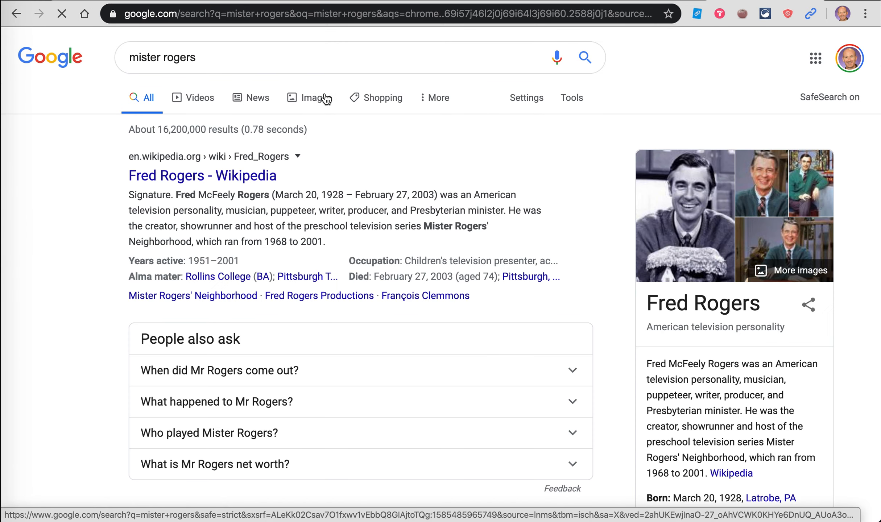
pyautogui.moveTo(319, 114)
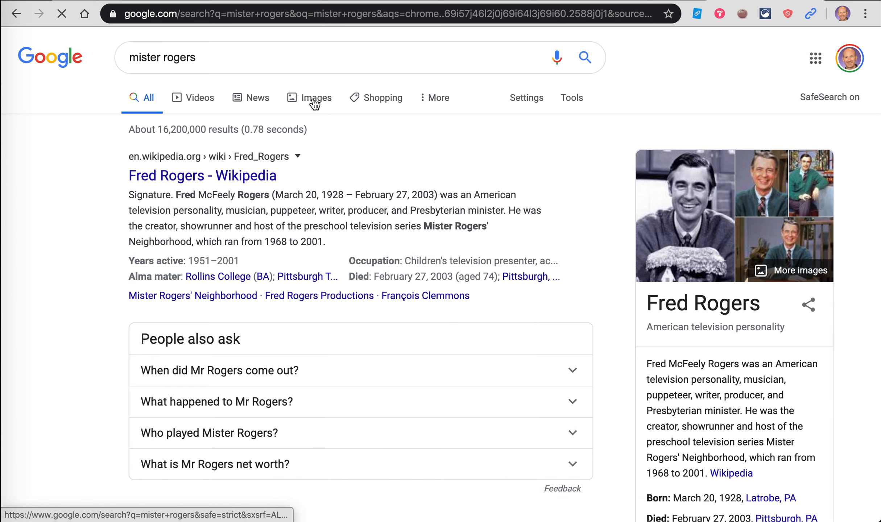
# Copy the image address of the Biography.com Fred Rogers portrait from Google Images
pyautogui.click(315, 97)
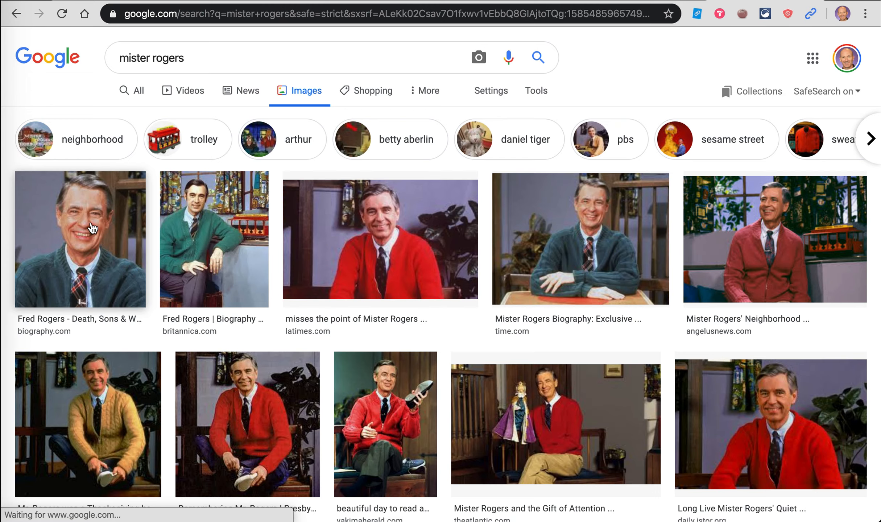
pyautogui.click(79, 237)
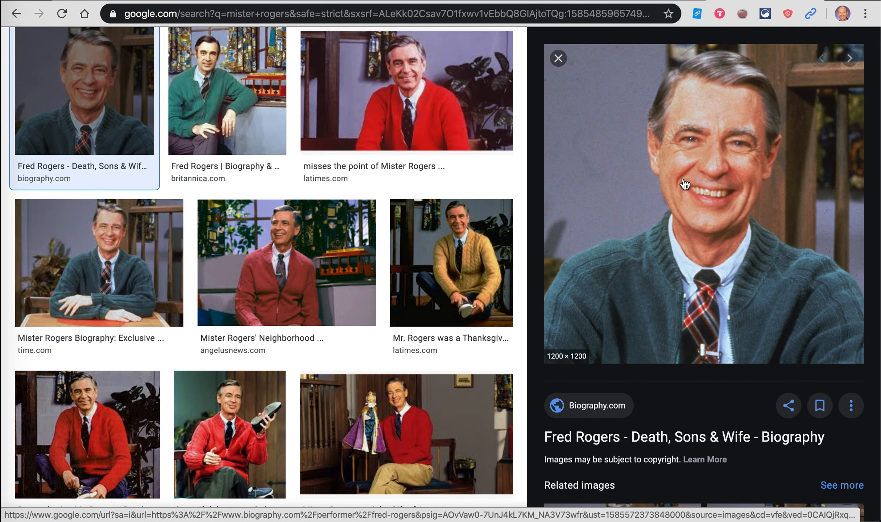
pyautogui.rightClick(685, 183)
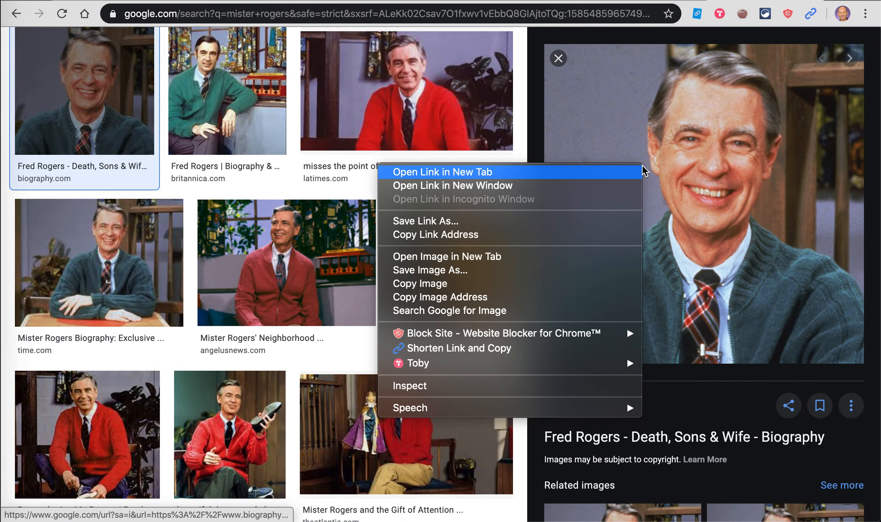
pyautogui.moveTo(611, 206)
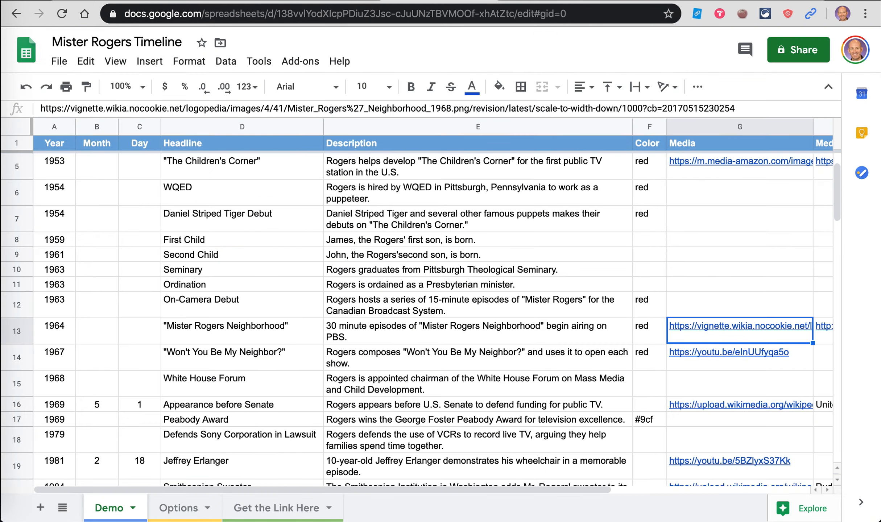
pyautogui.moveTo(689, 196)
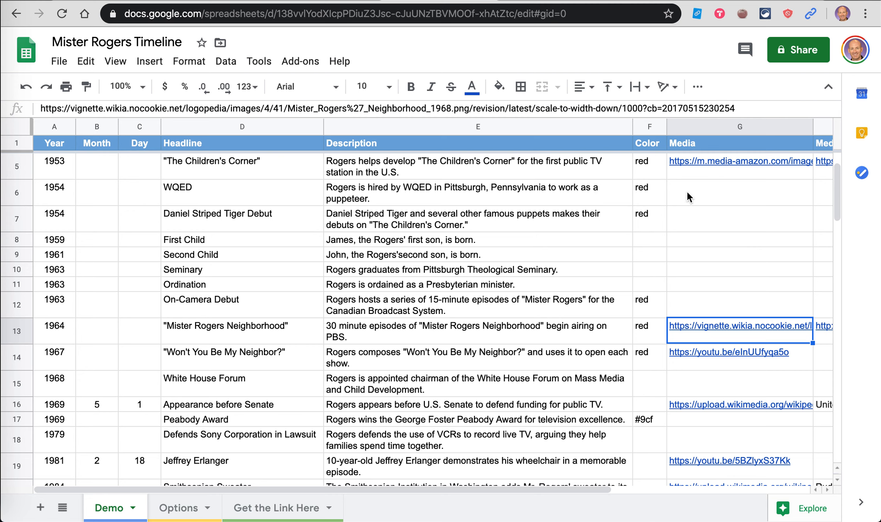
# Paste the copied portrait address into the WQED row's Media cell G6
pyautogui.click(739, 193)
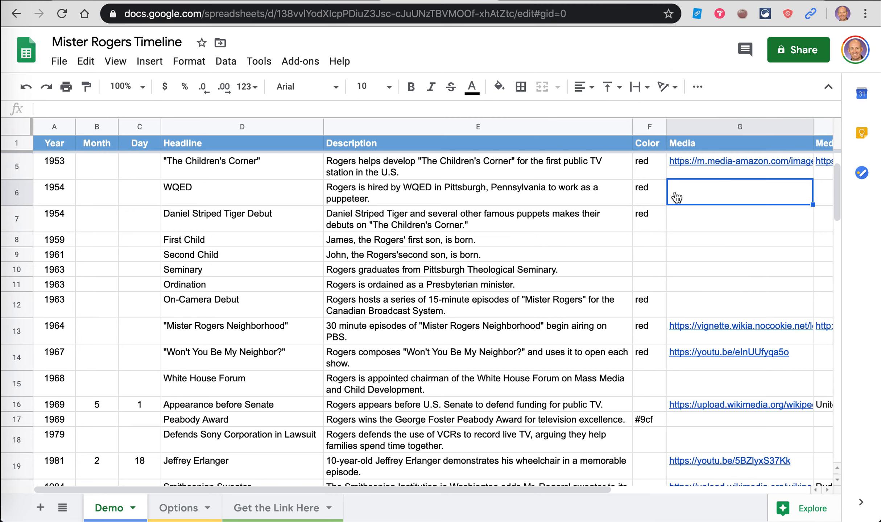
pyautogui.rightClick(738, 191)
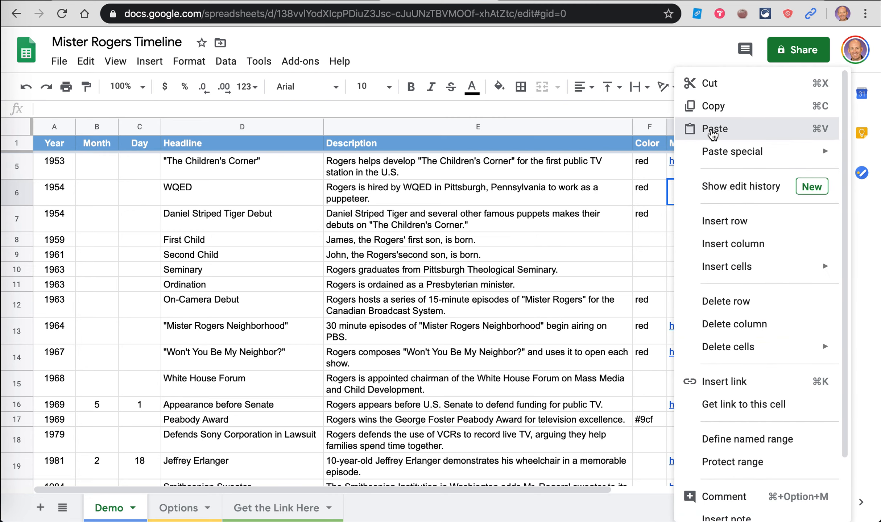
pyautogui.click(715, 129)
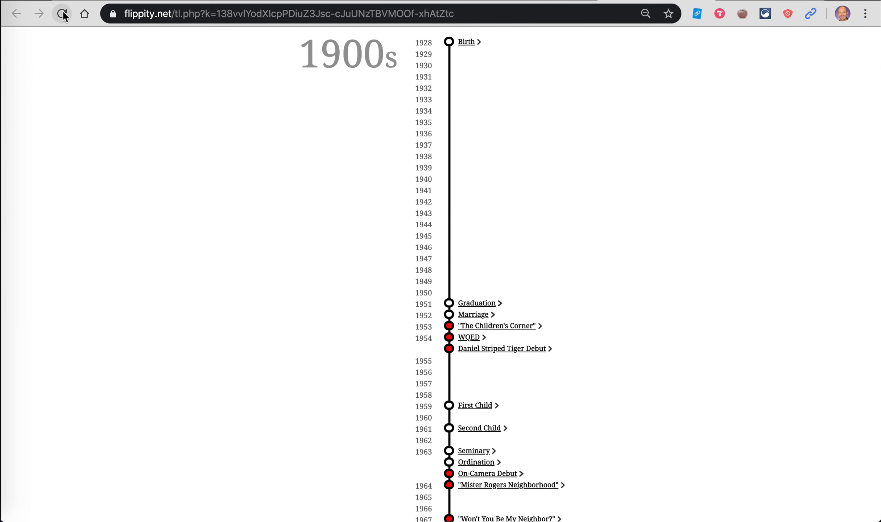
# Reload the Flippity timeline and view the WQED event with its new portrait
pyautogui.click(61, 14)
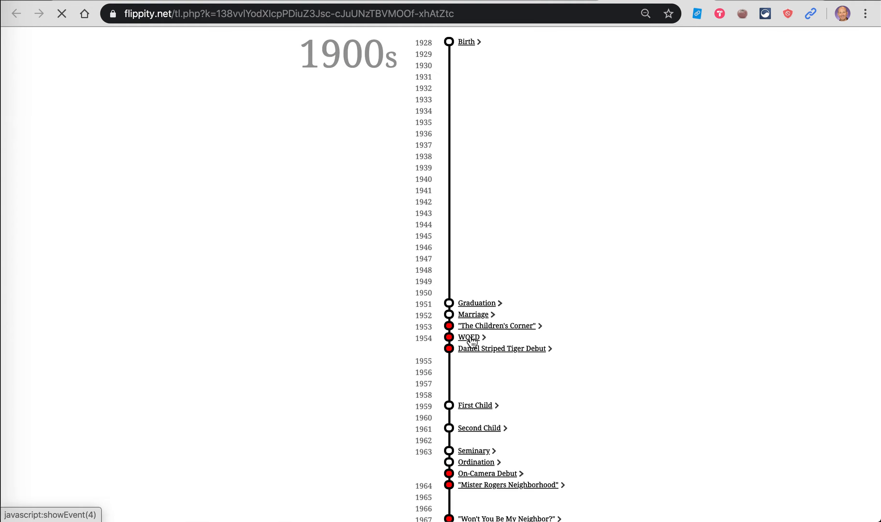
pyautogui.click(468, 337)
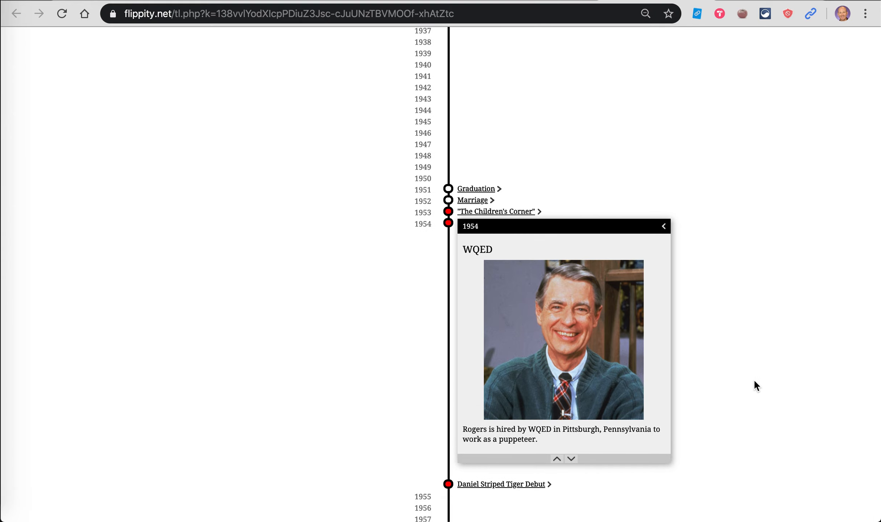
pyautogui.moveTo(702, 193)
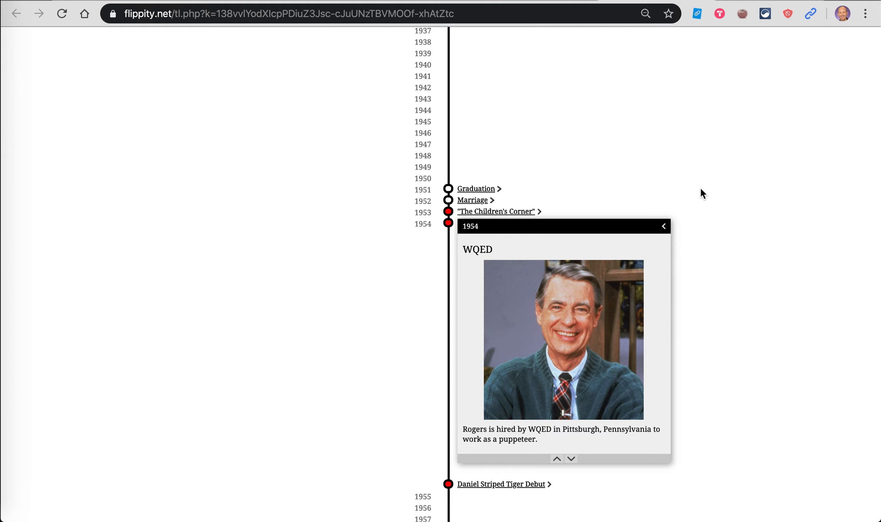
pyautogui.moveTo(360, 91)
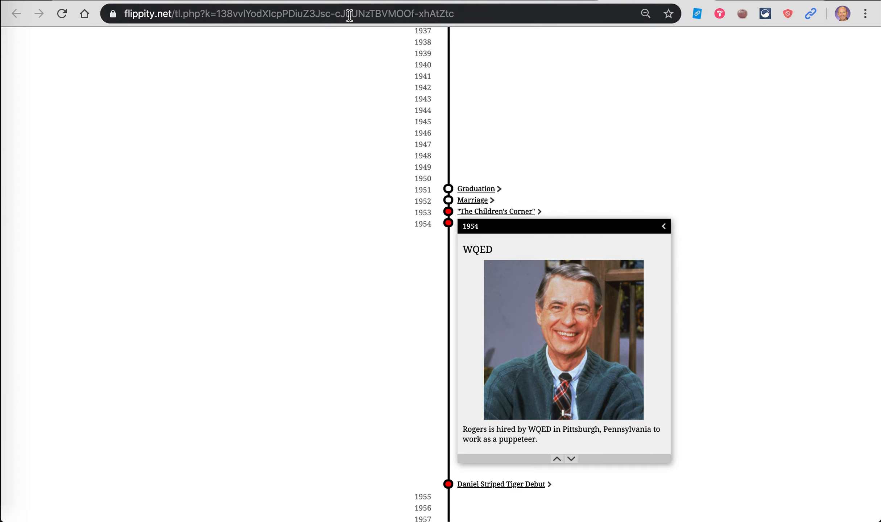
pyautogui.moveTo(287, 79)
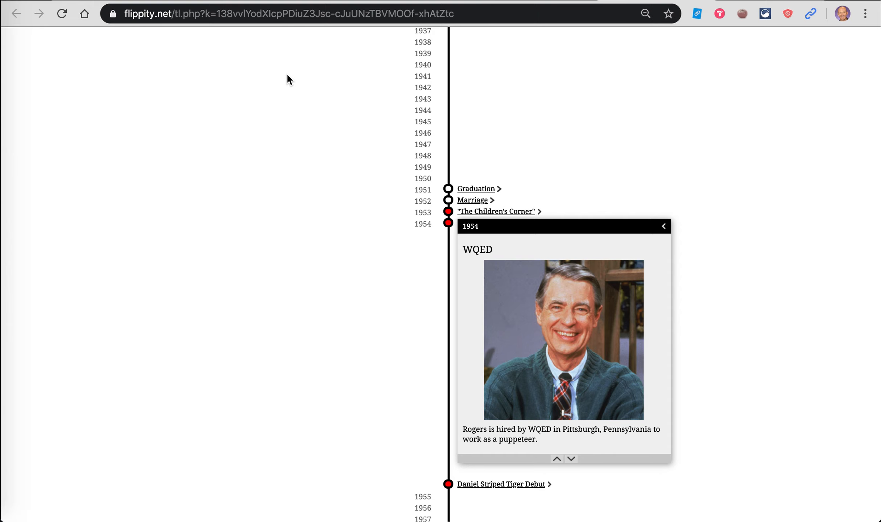
pyautogui.moveTo(437, 96)
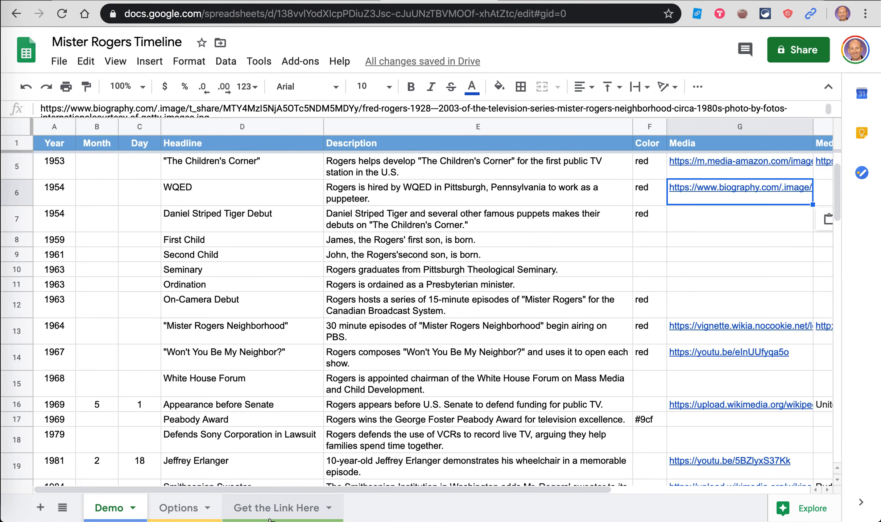
# Reopen the Flippity timeline from the A2 link and select its web address
pyautogui.click(274, 507)
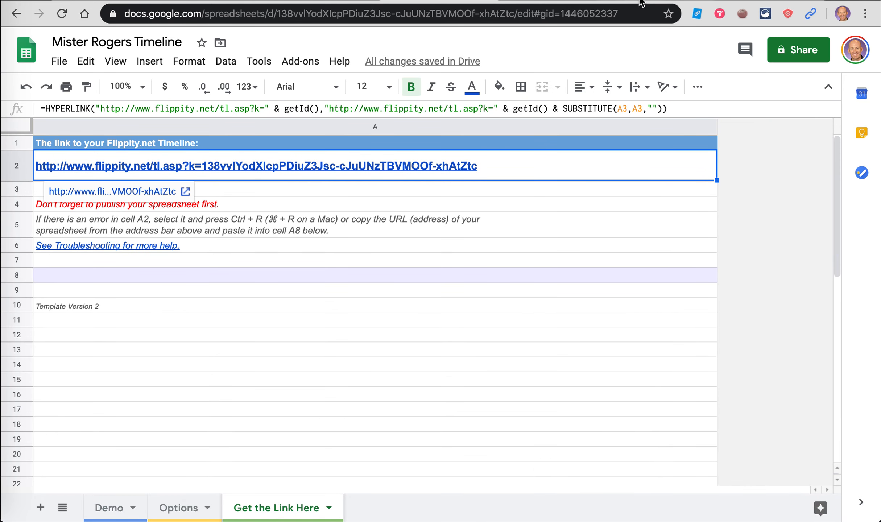
pyautogui.click(256, 166)
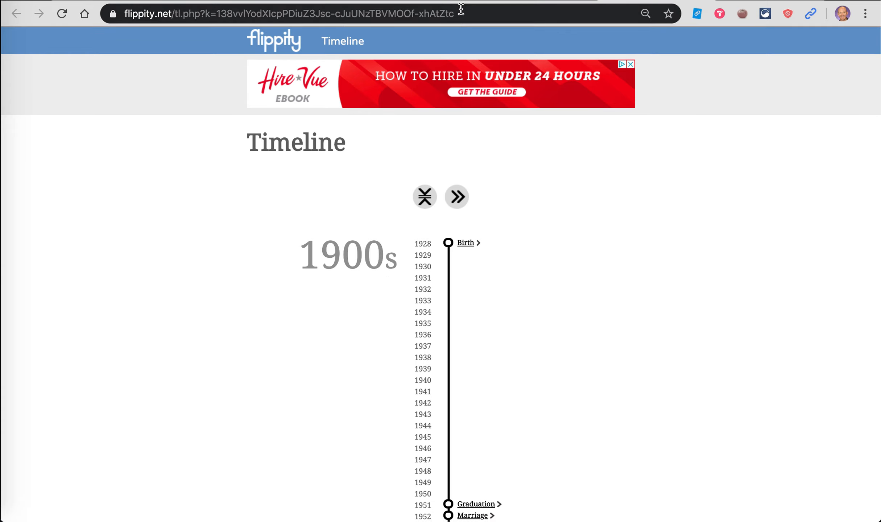
pyautogui.click(292, 14)
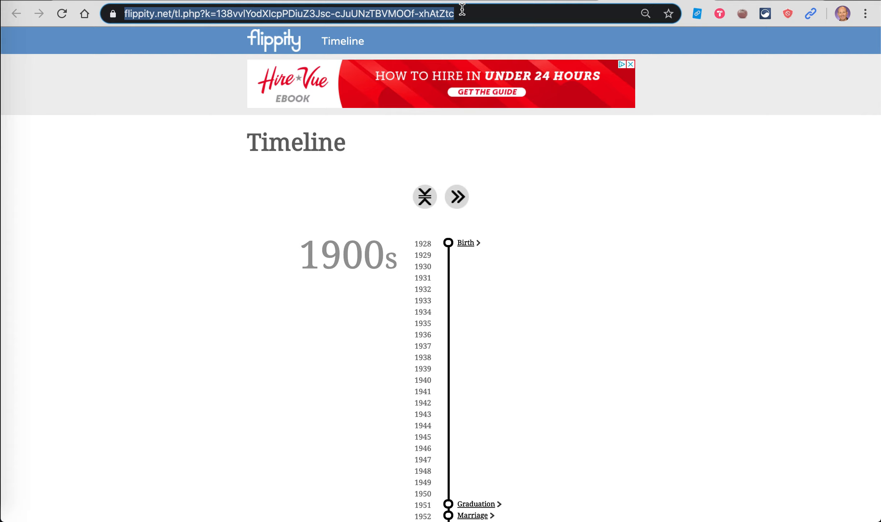
pyautogui.moveTo(649, 47)
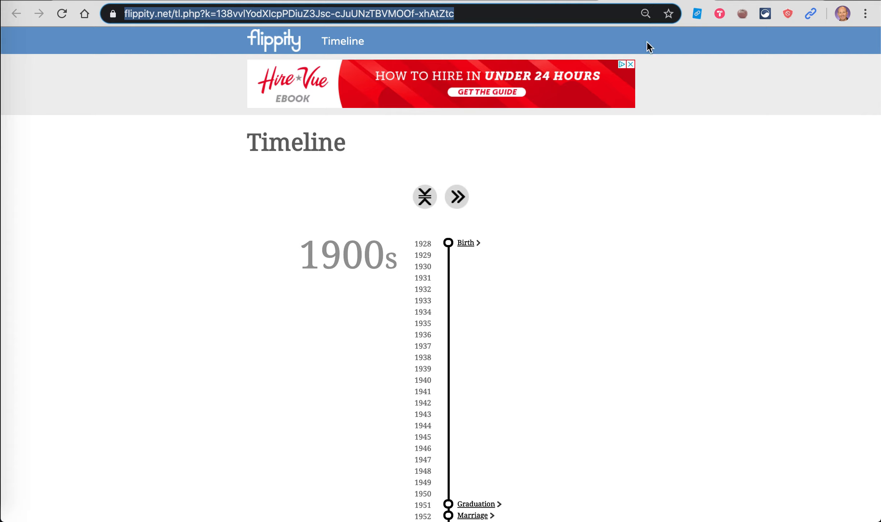
pyautogui.moveTo(685, 60)
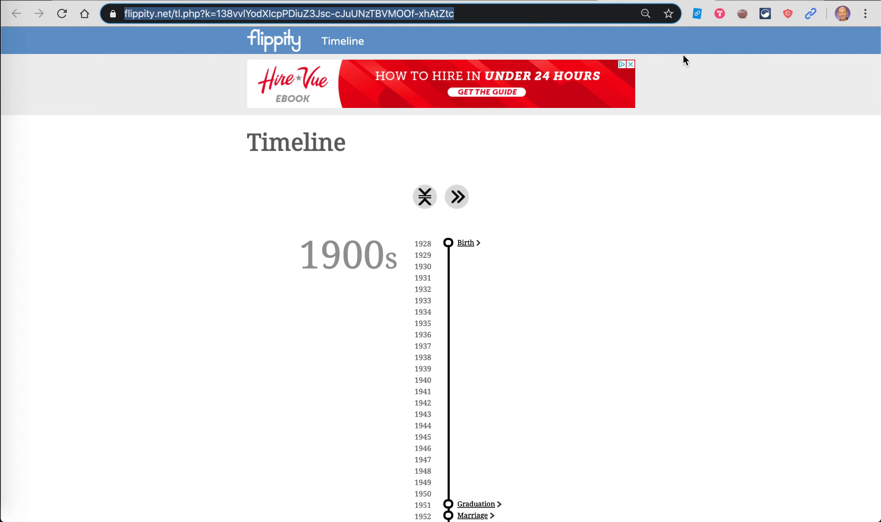